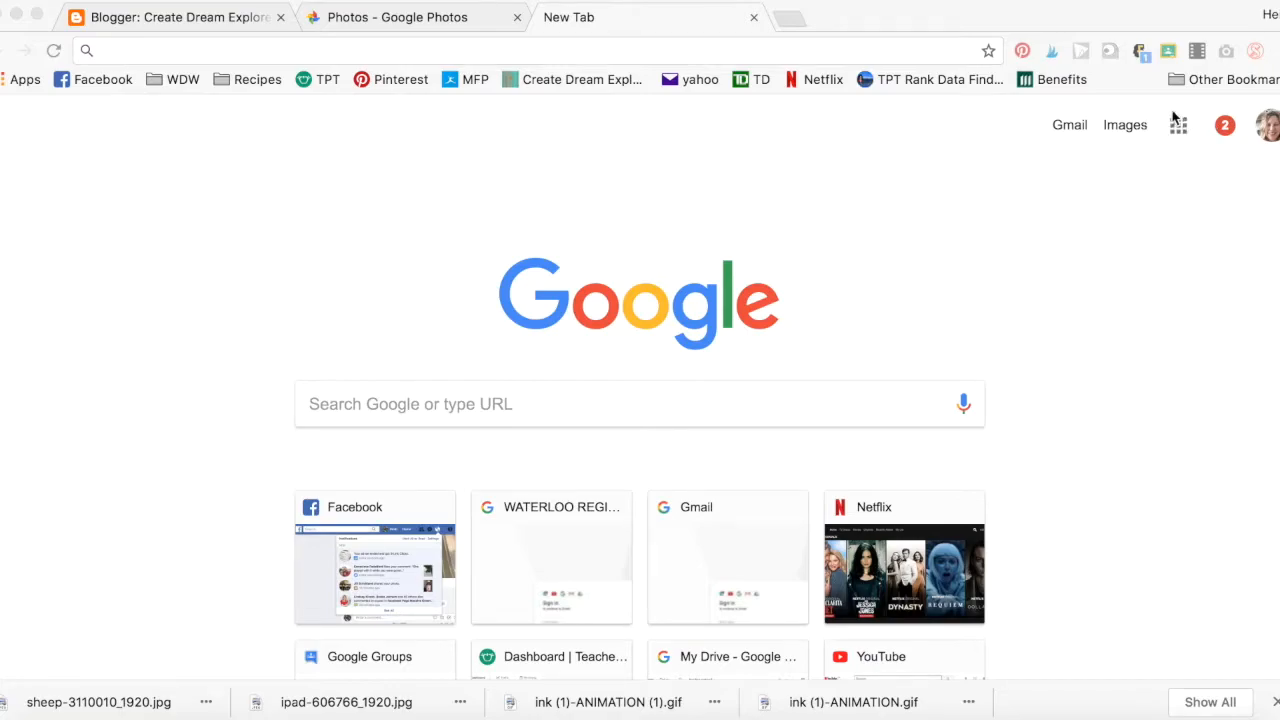
- Launch Google Keep from the Google apps grid on Chrome's new tab page
click(1178, 124)
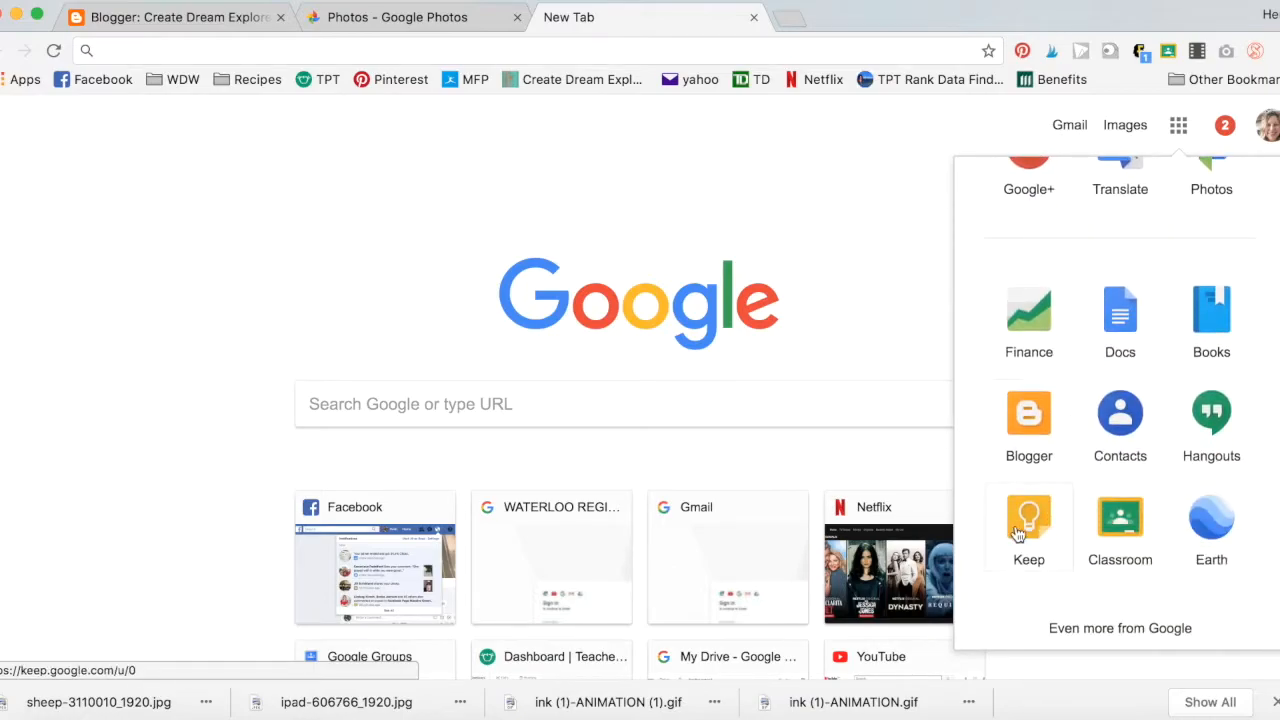
mouse_move(1045, 531)
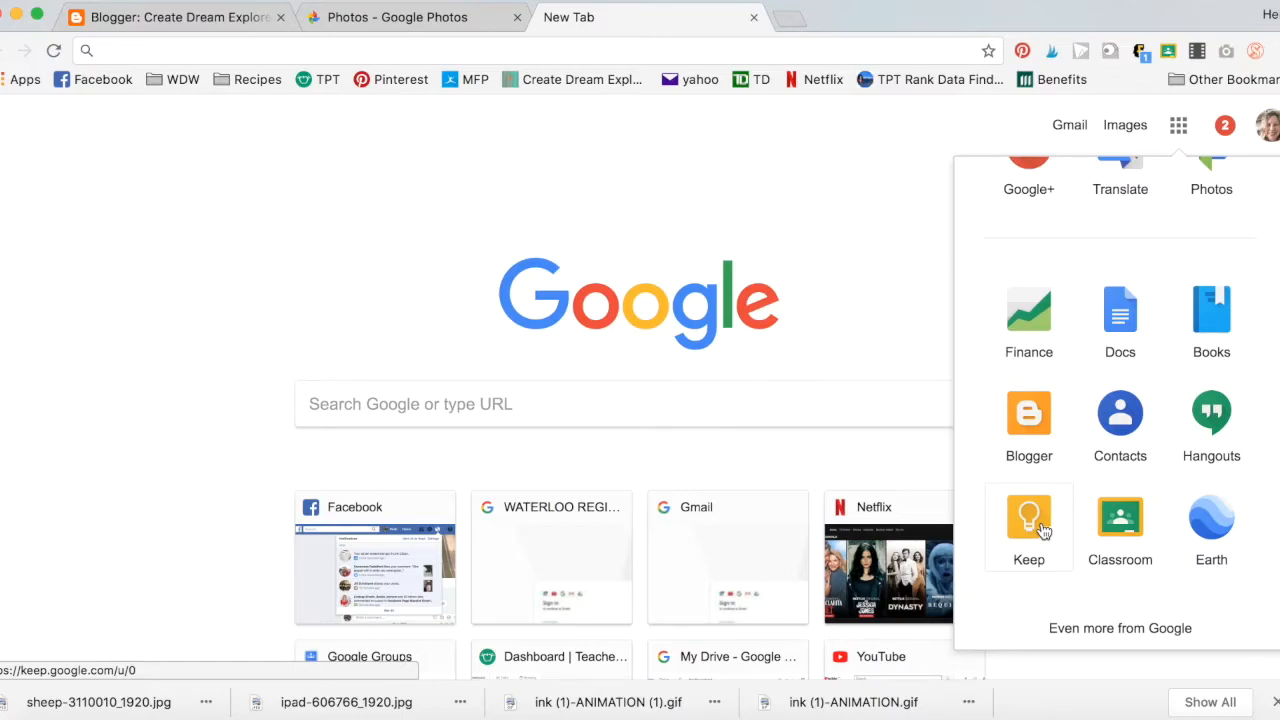
click(1028, 515)
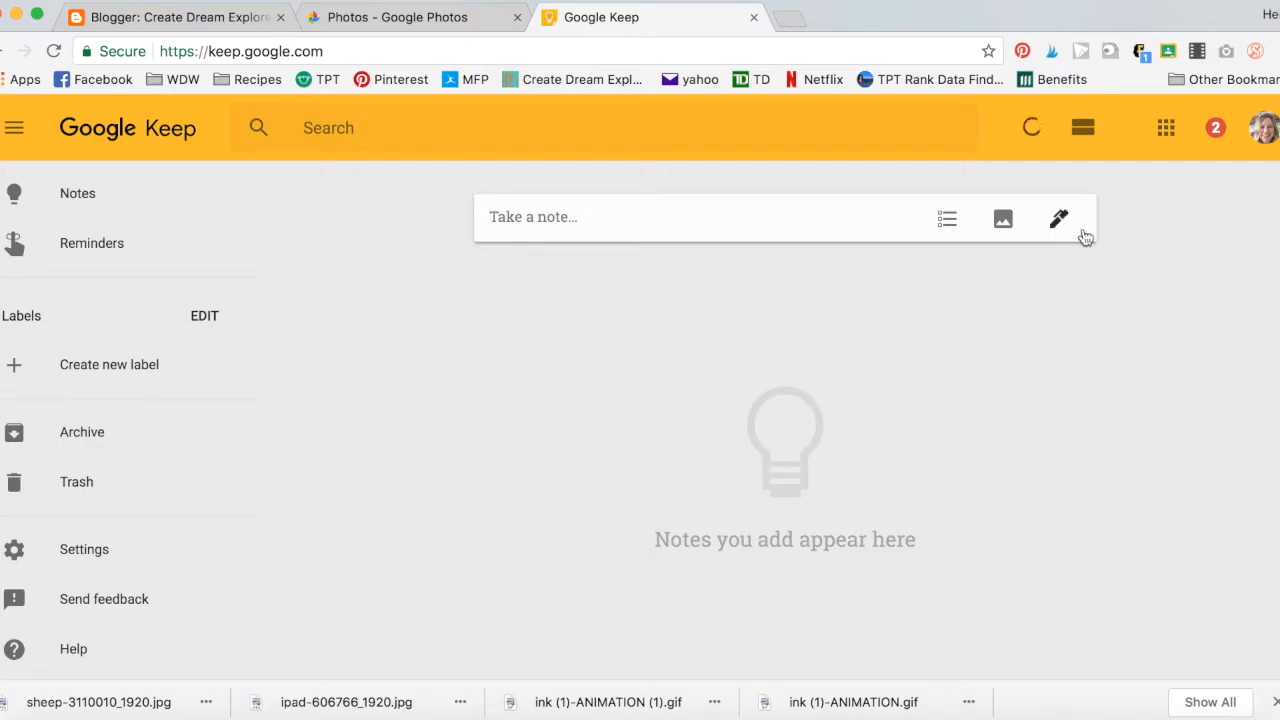
mouse_move(1058, 218)
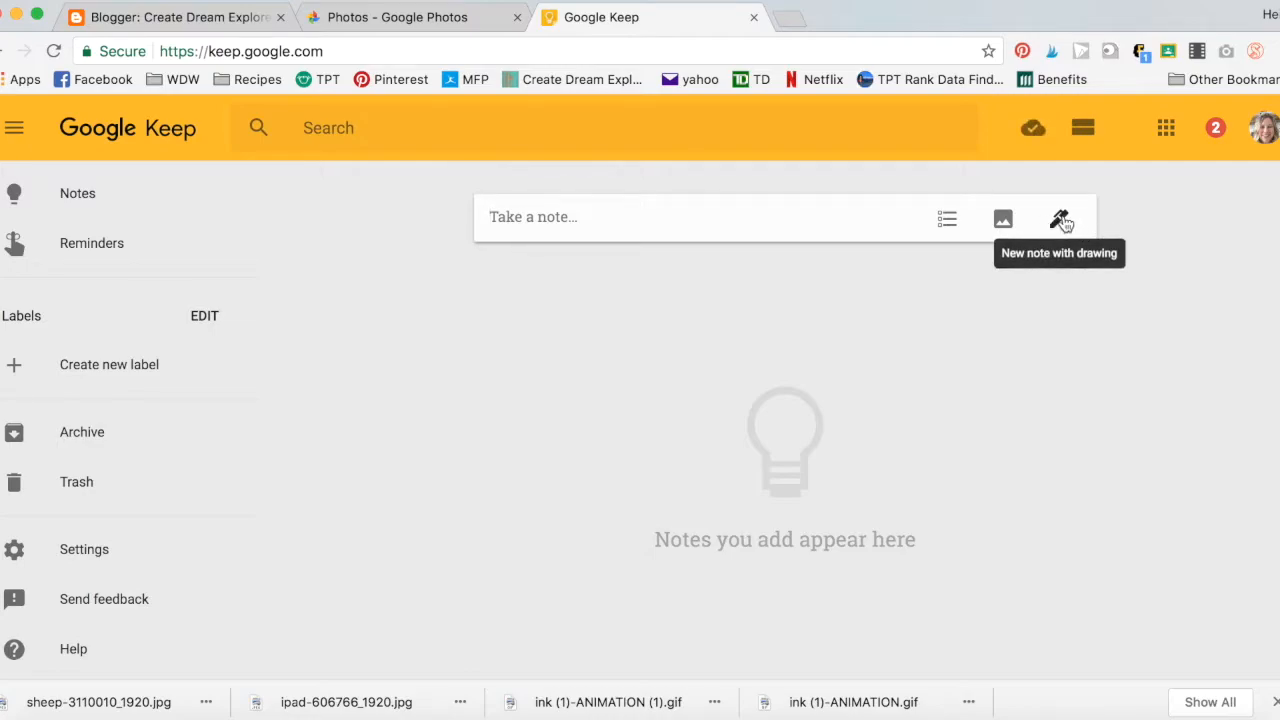
- Create a new Keep note with a drawing and inspect the drawing toolbar
click(1061, 218)
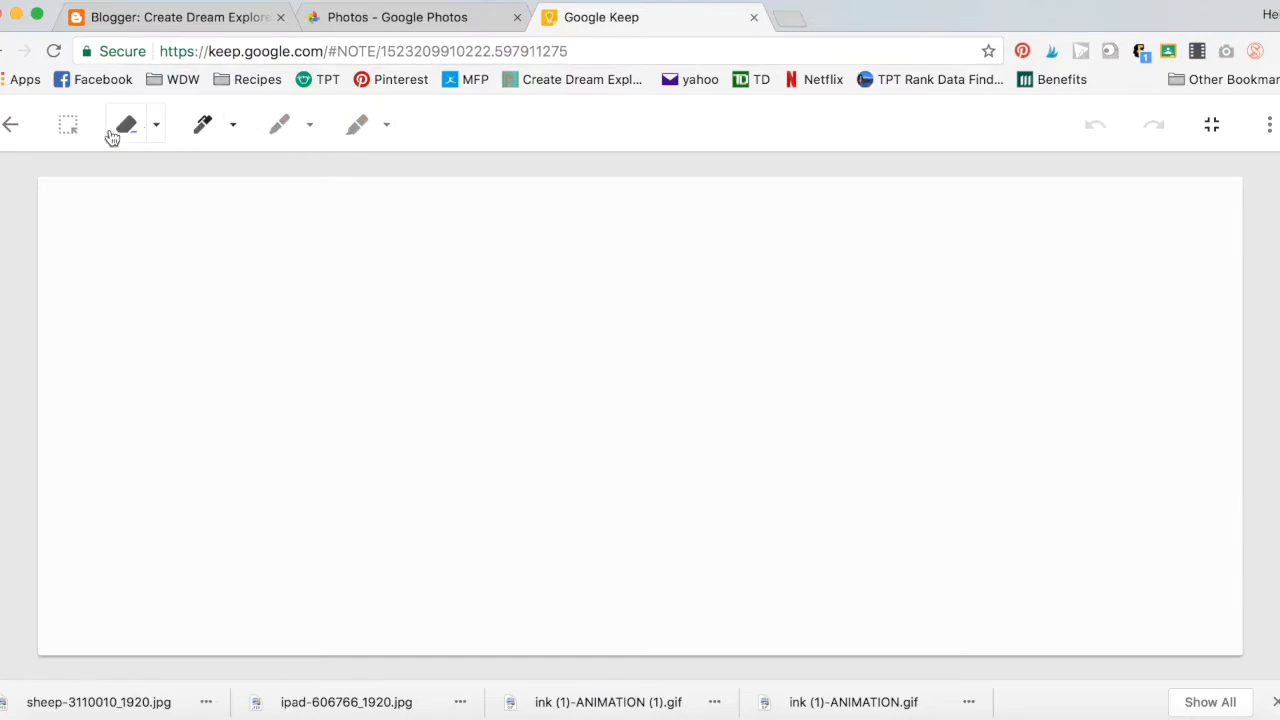
click(67, 124)
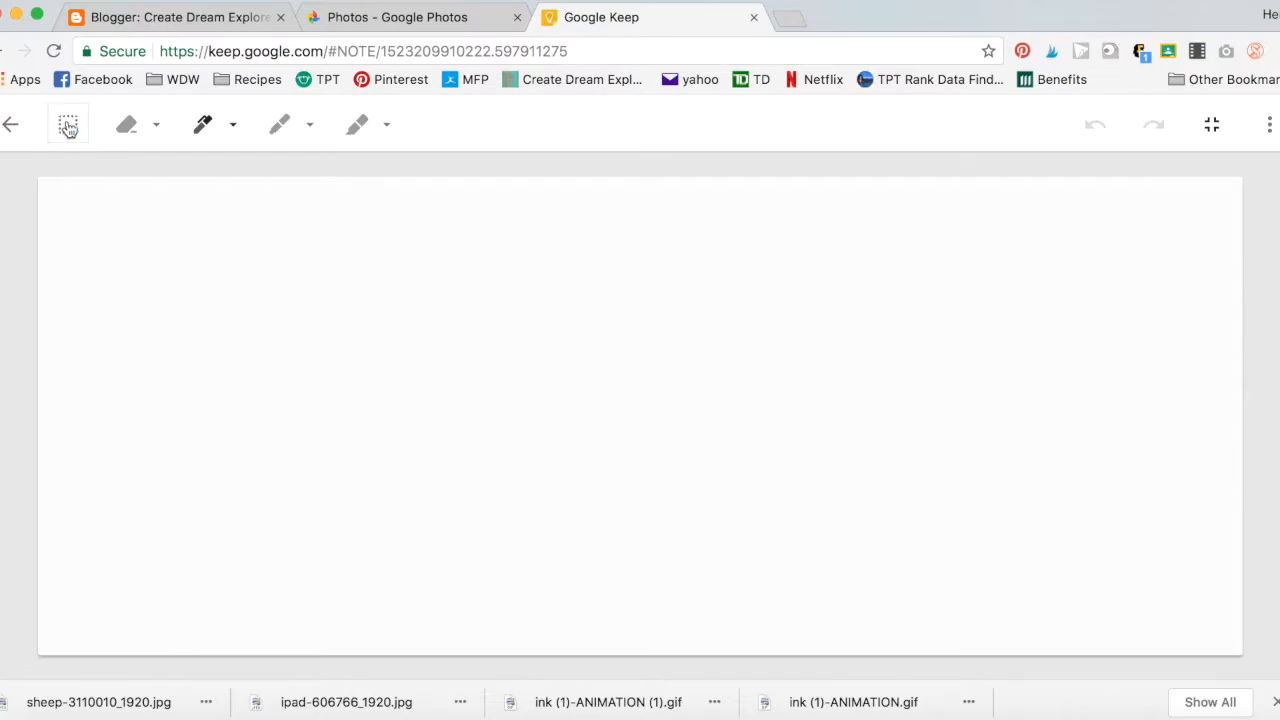
- Draw a heart with a thick red pen, then sketch the flower's blue petals
click(232, 124)
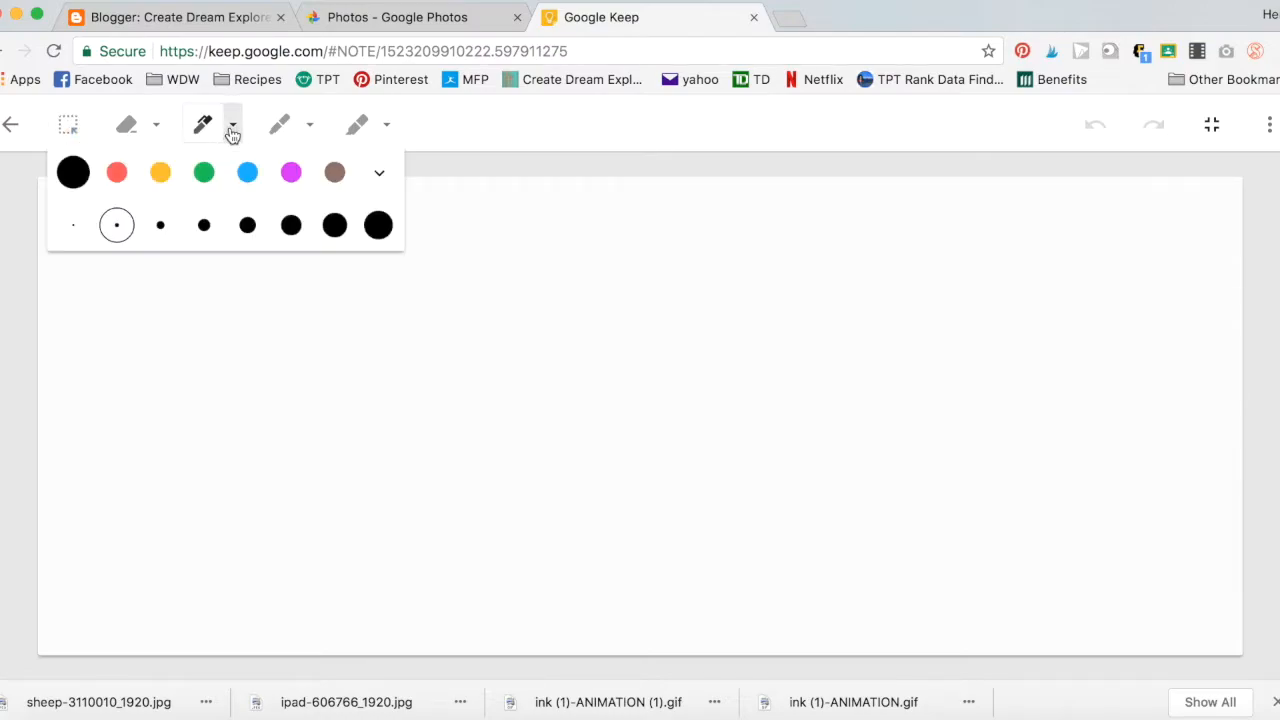
click(117, 172)
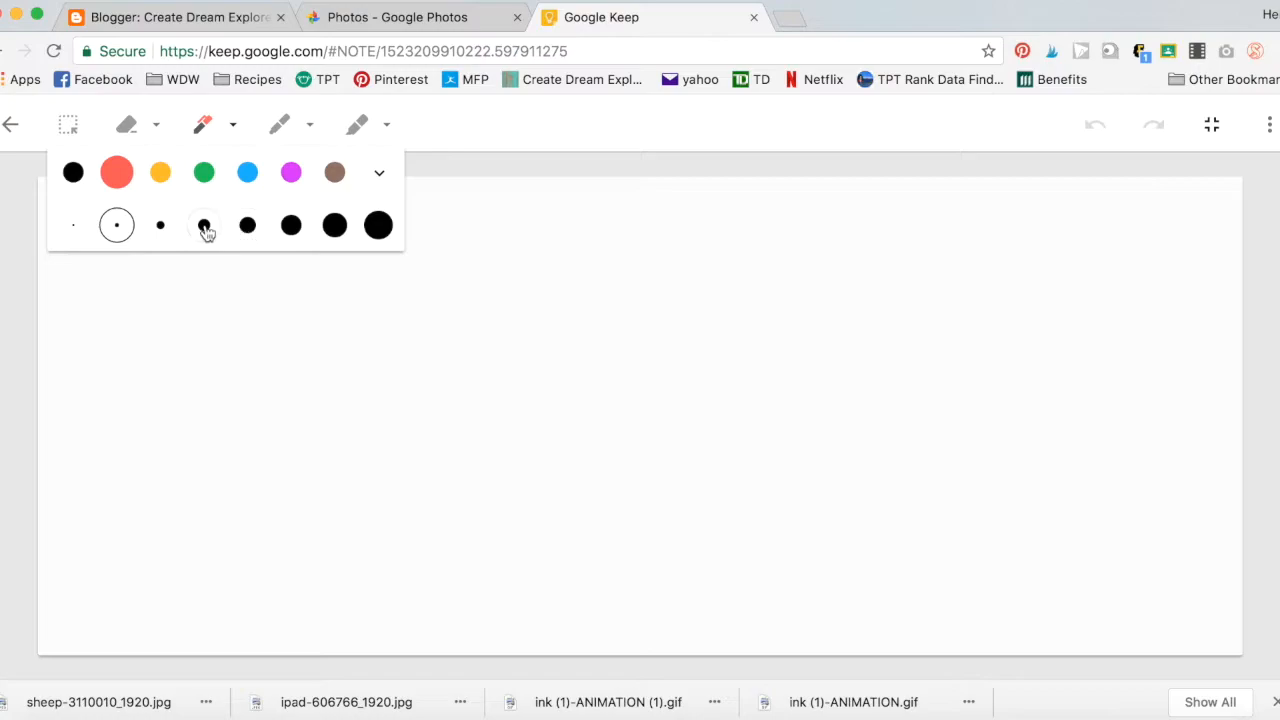
click(204, 224)
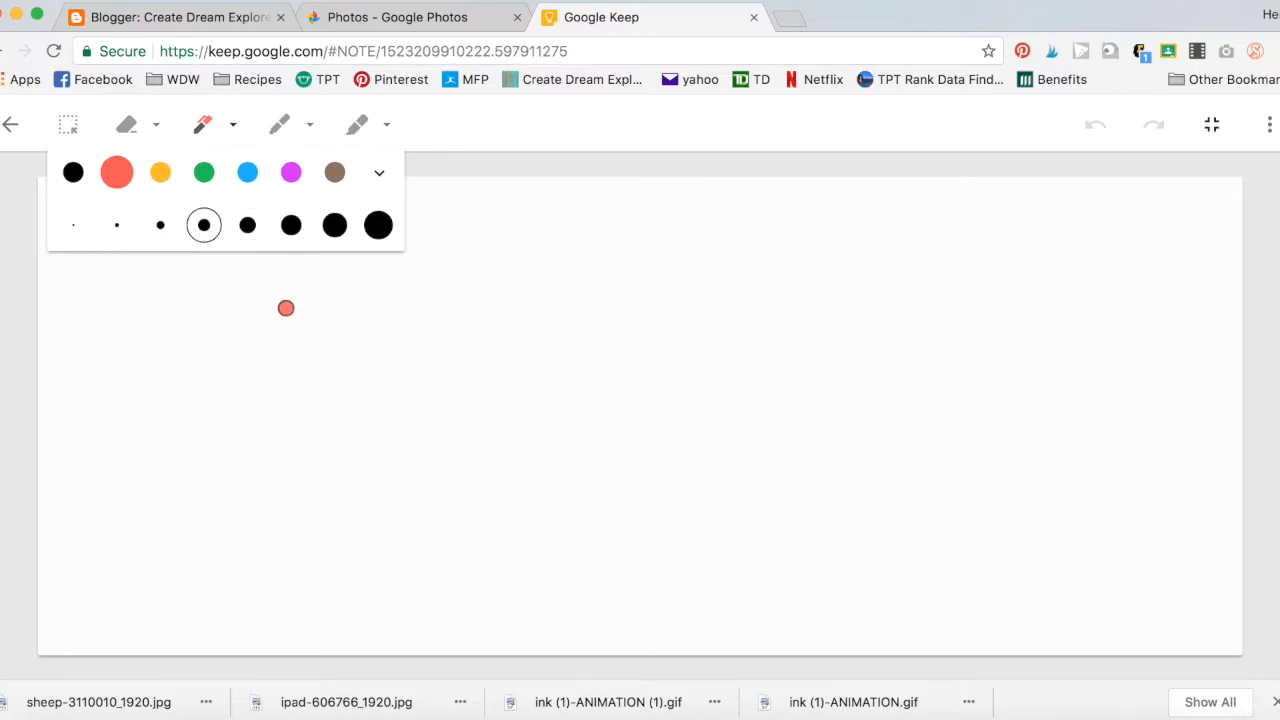
drag(285, 307, 215, 388)
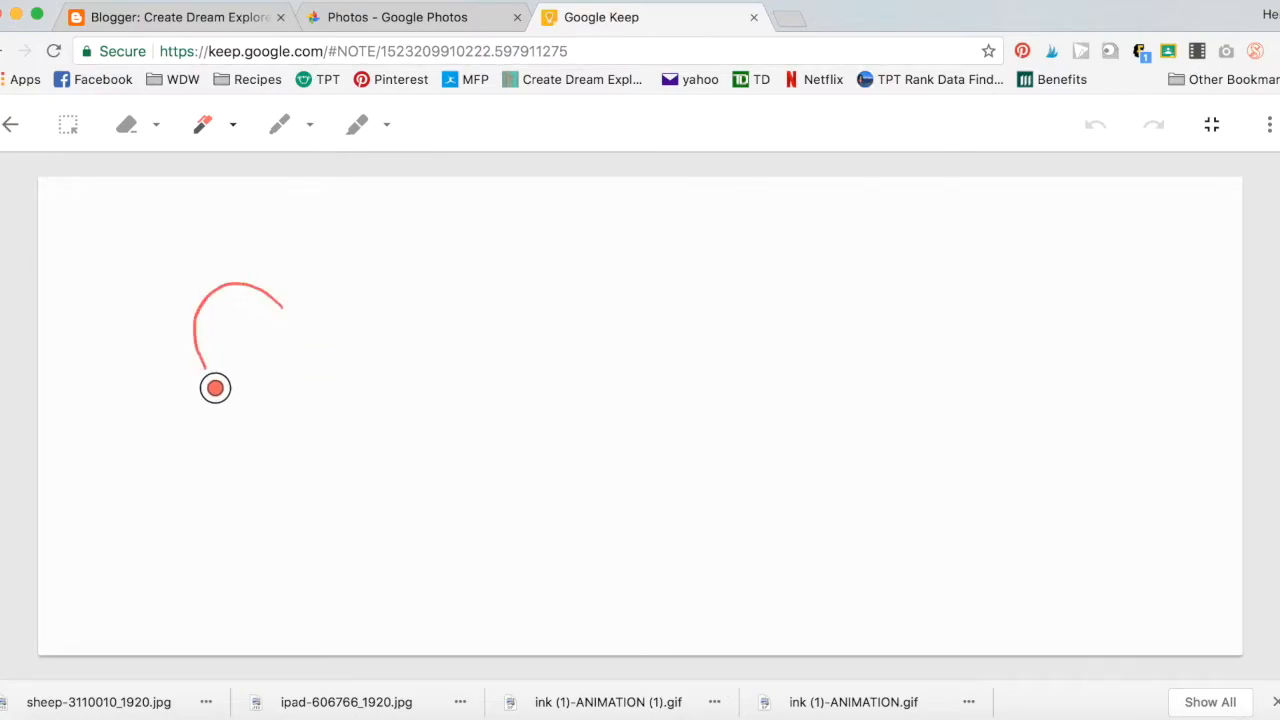
drag(215, 388, 320, 515)
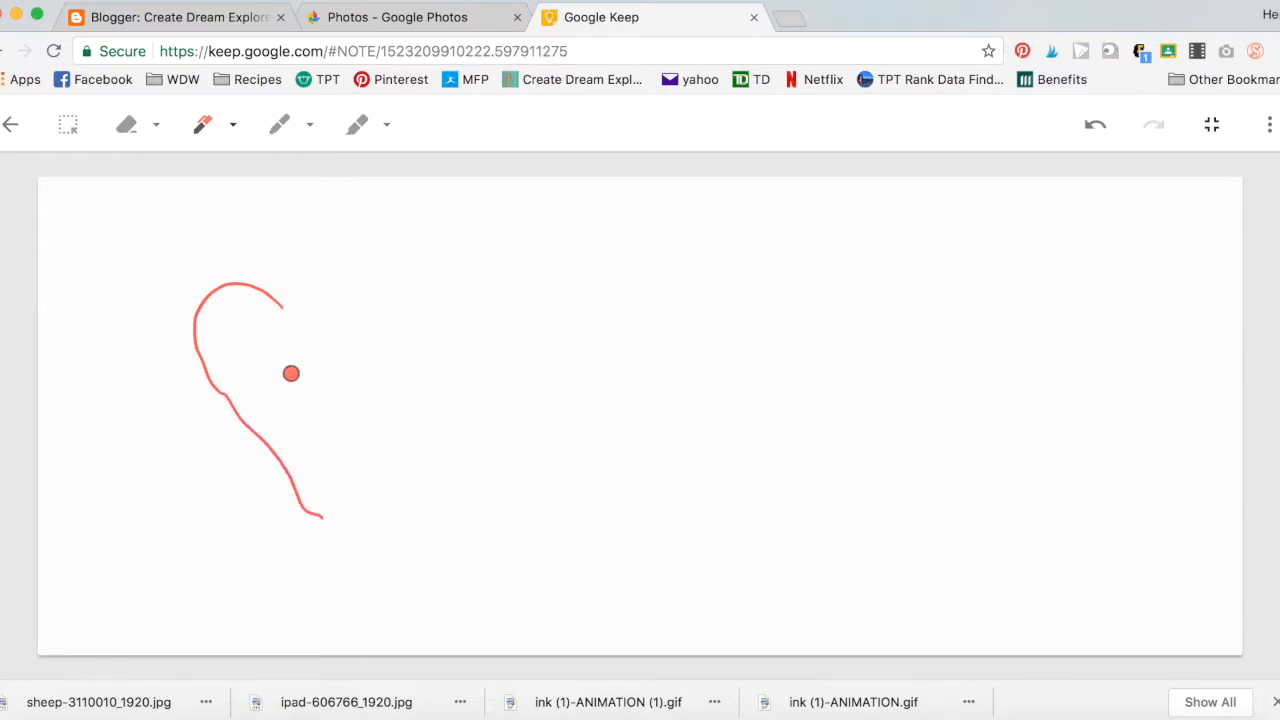
drag(291, 373, 304, 280)
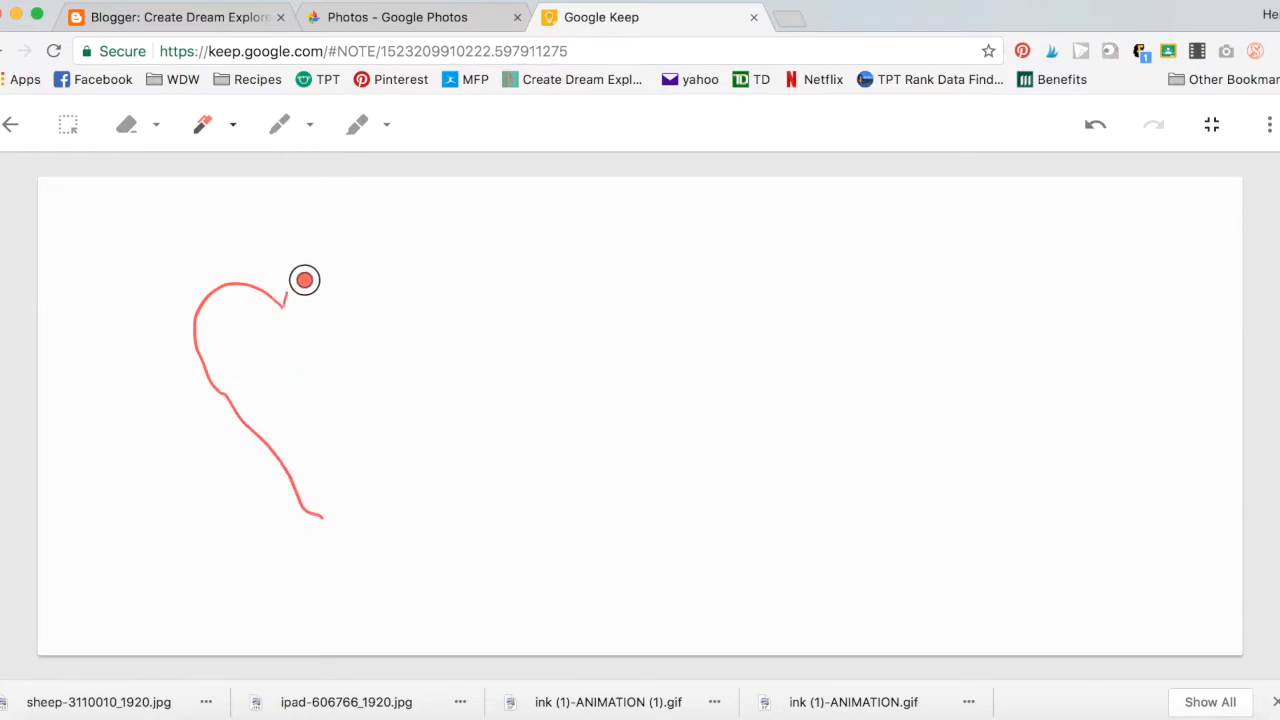
drag(305, 280, 353, 450)
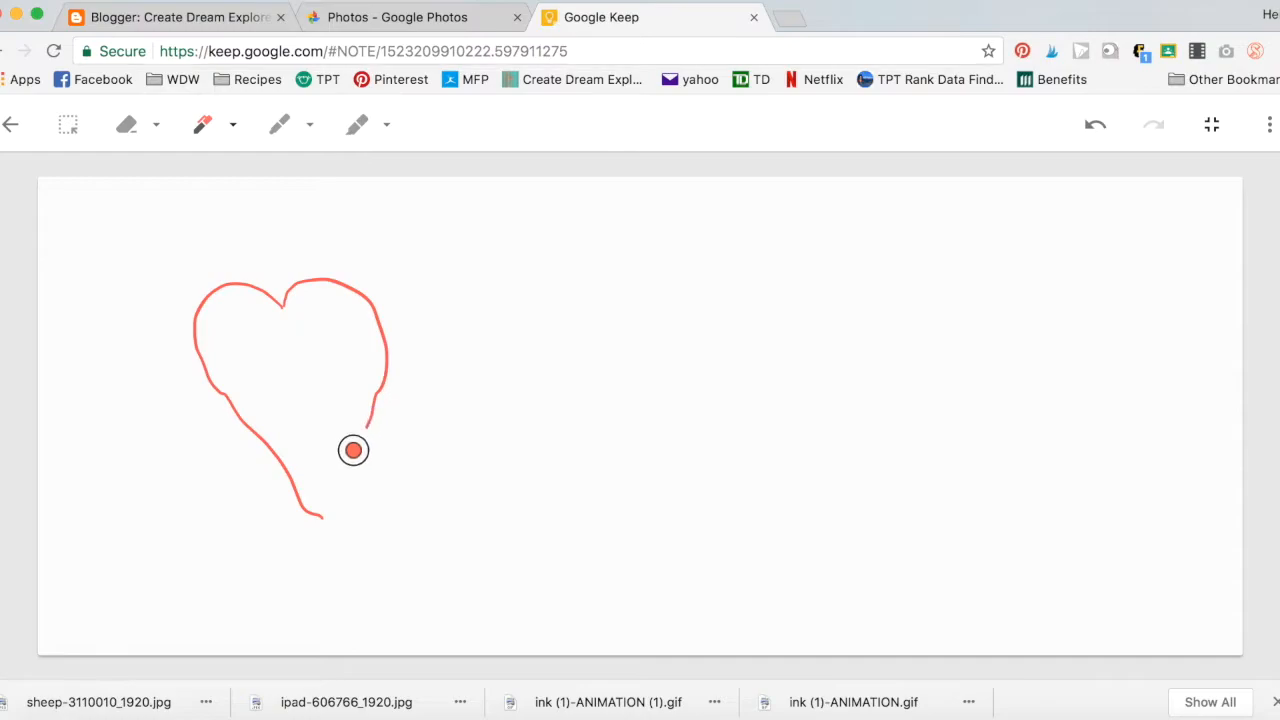
drag(353, 450, 318, 522)
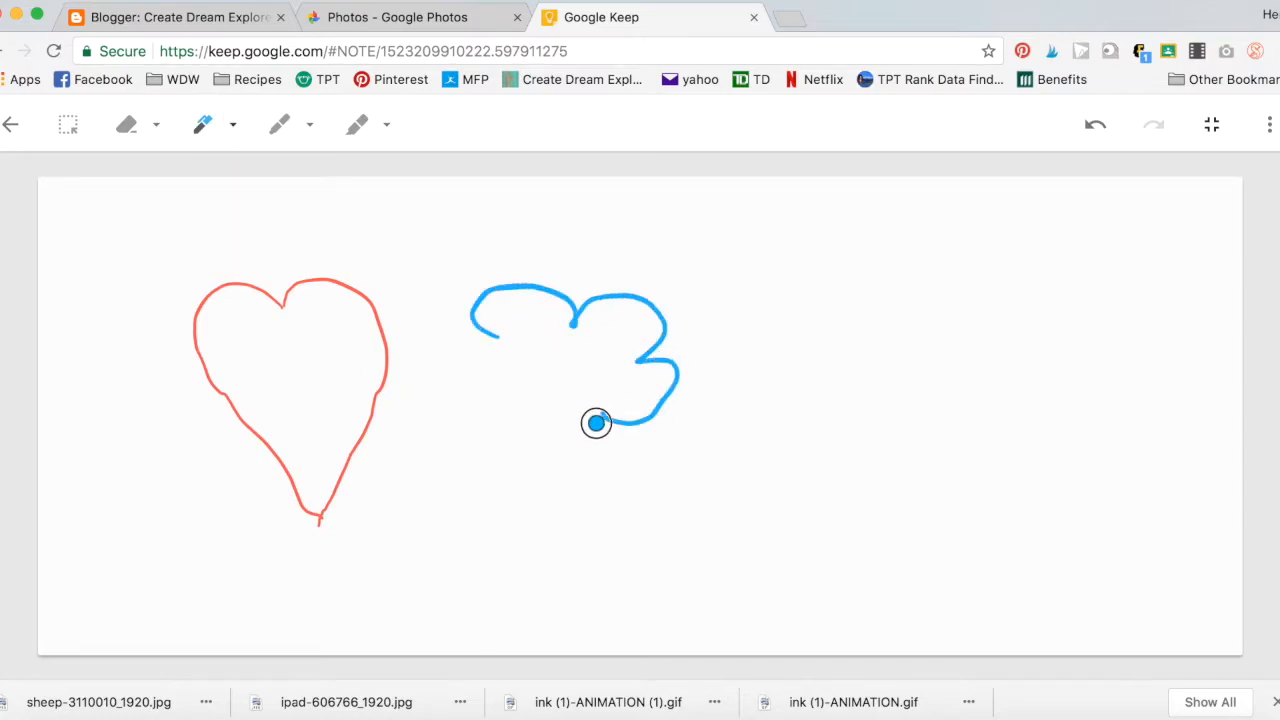
drag(596, 423, 539, 359)
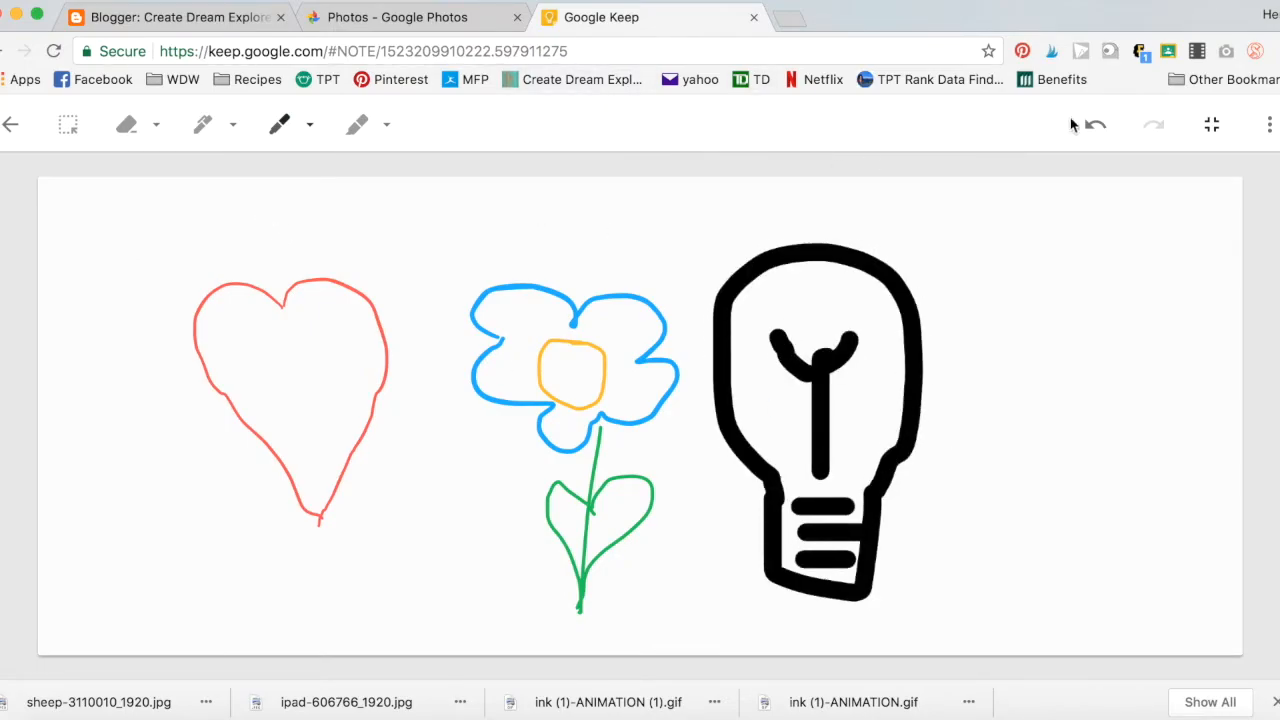
- Download the heart, flower and light bulb drawing from the more-options menu
click(1268, 124)
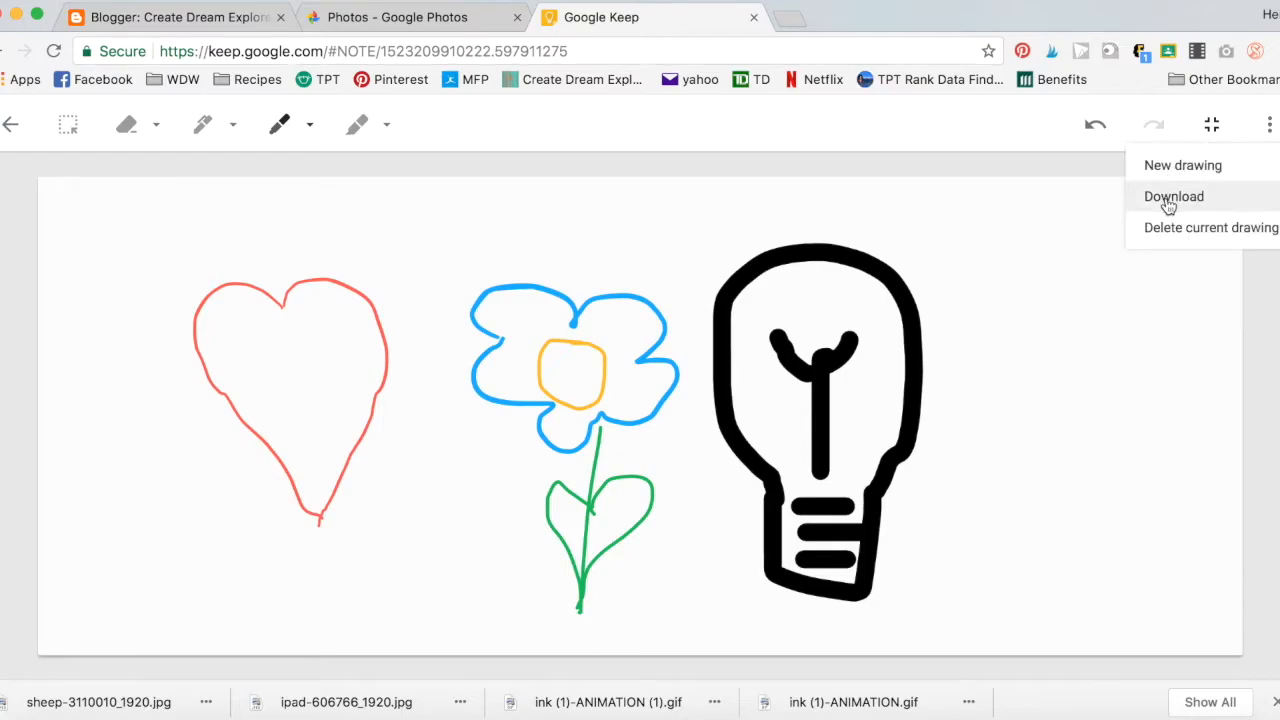
click(1174, 196)
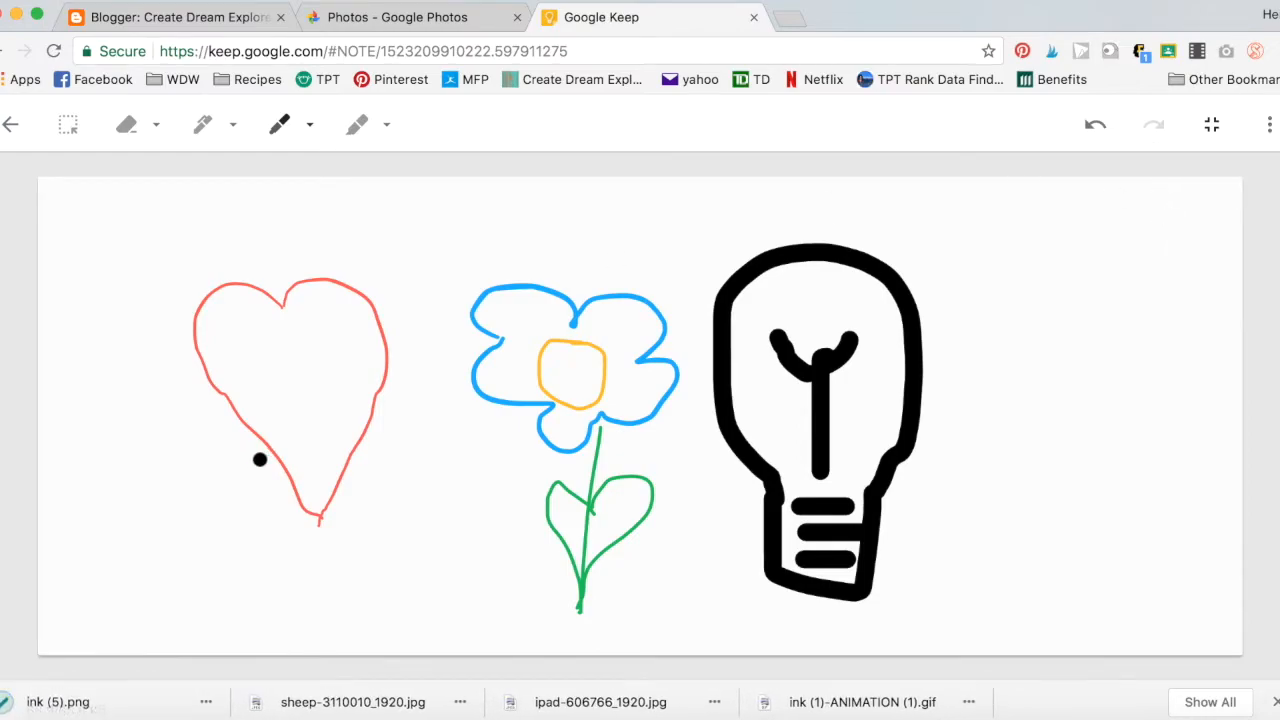
mouse_move(106, 672)
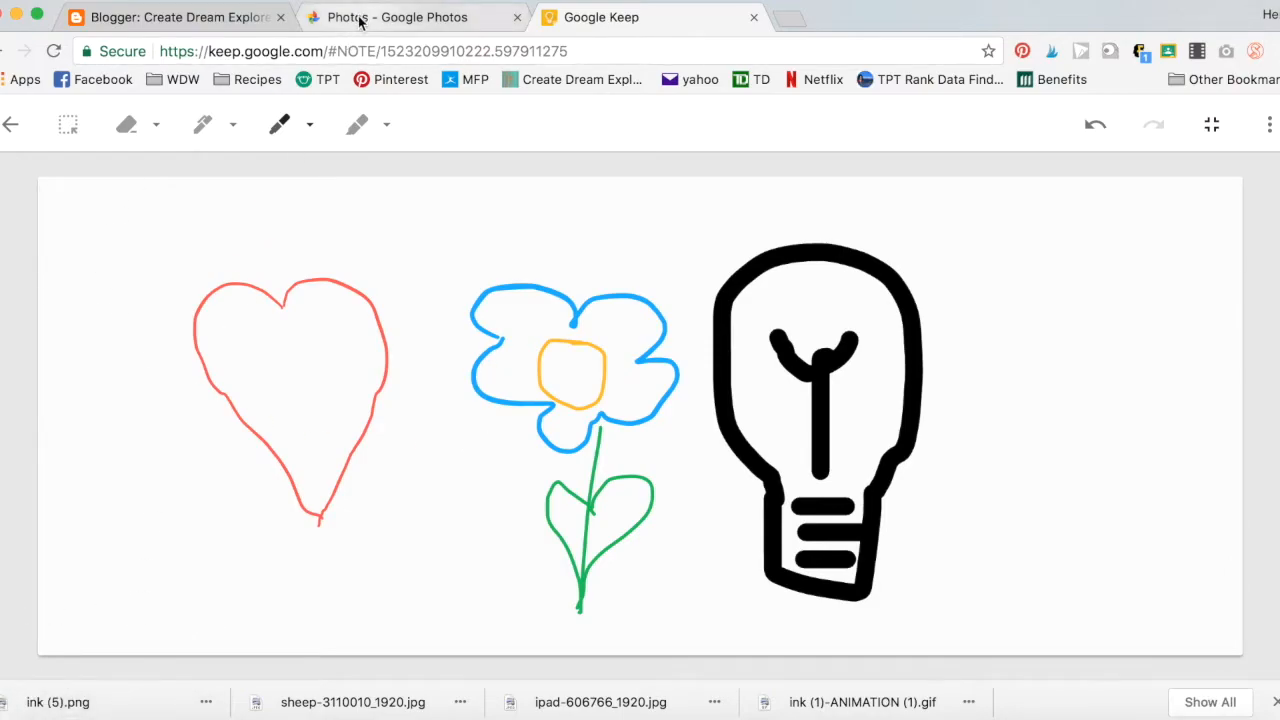
- Drop ink (5).png into Google Photos at high quality and dismiss both upload pop-ups
click(390, 17)
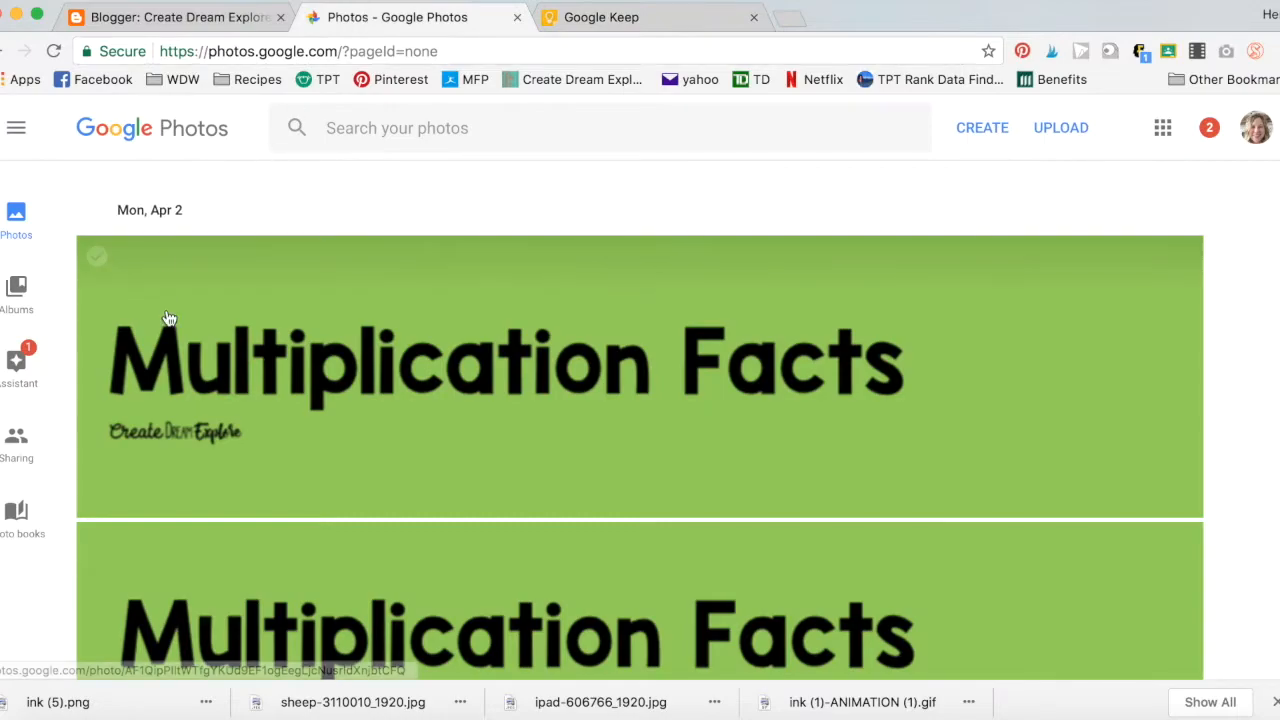
drag(57, 701, 133, 533)
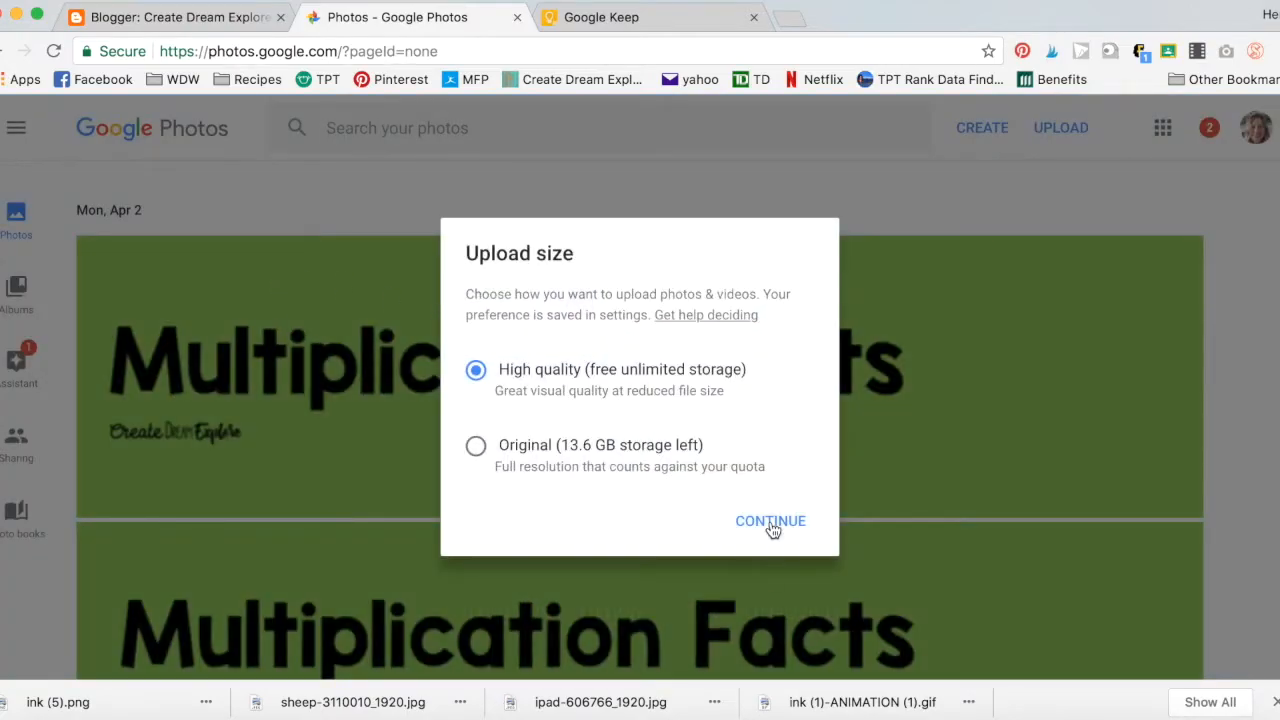
click(770, 521)
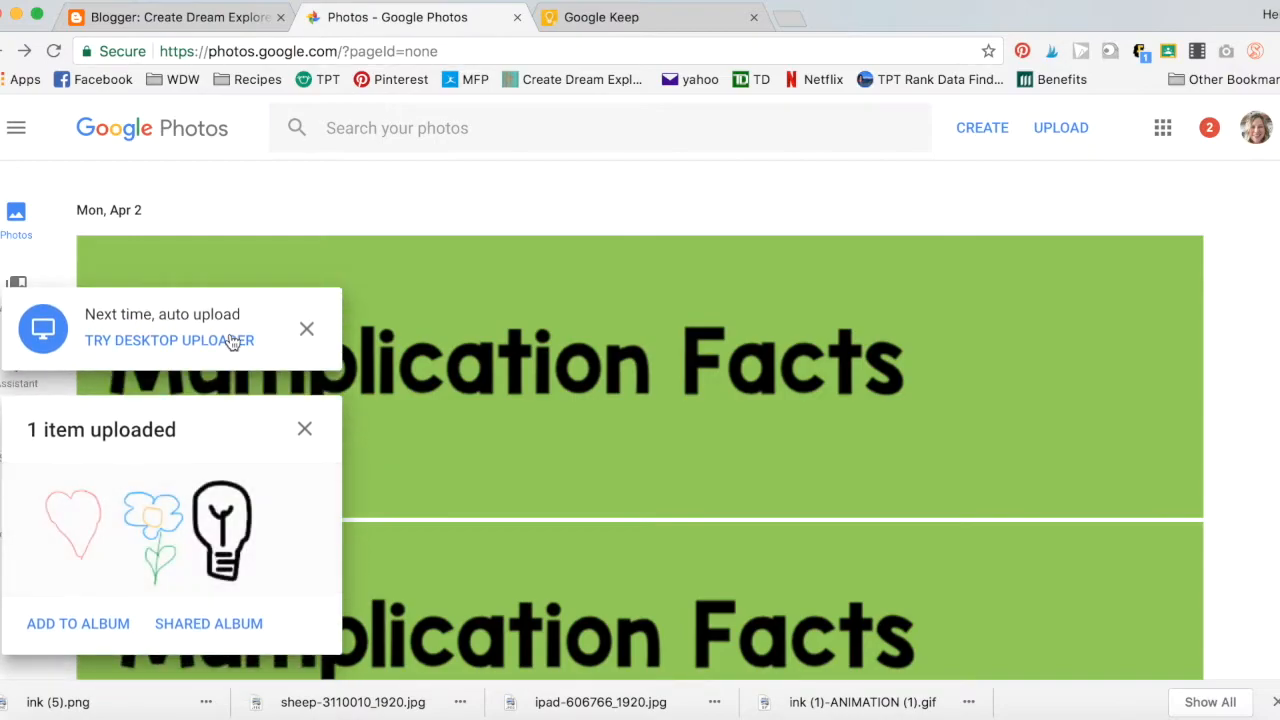
mouse_move(294, 358)
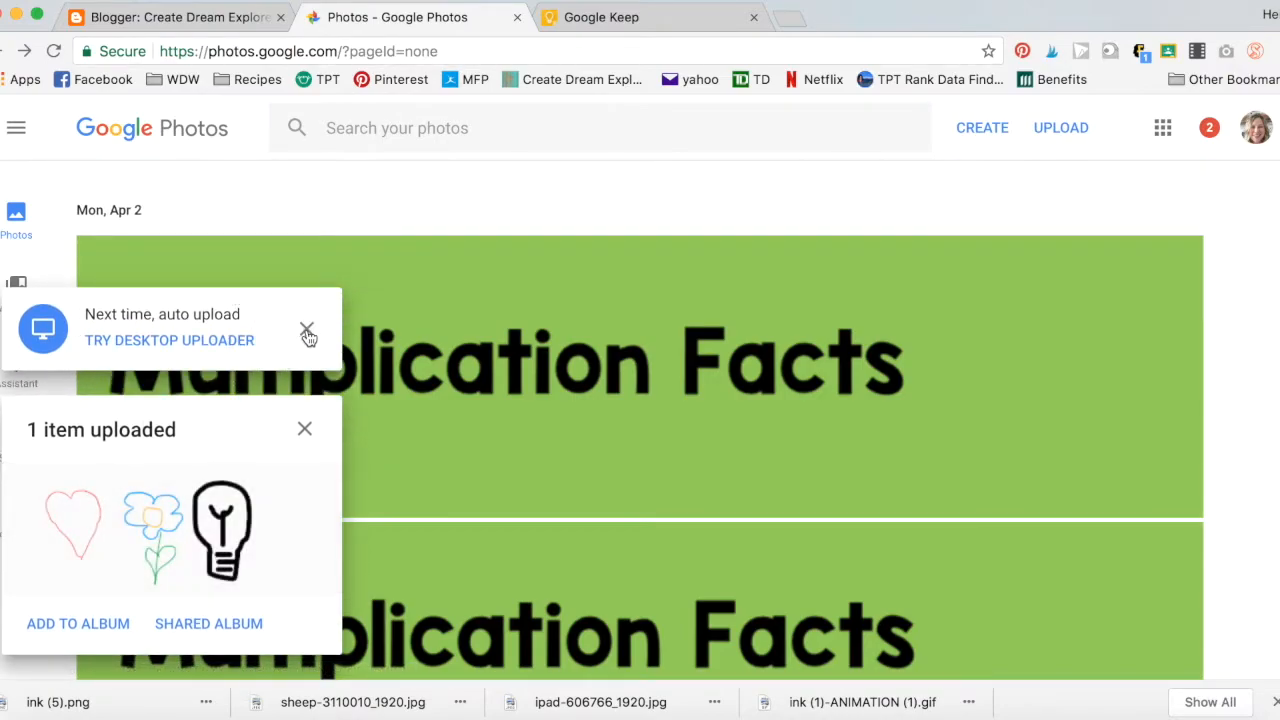
click(308, 332)
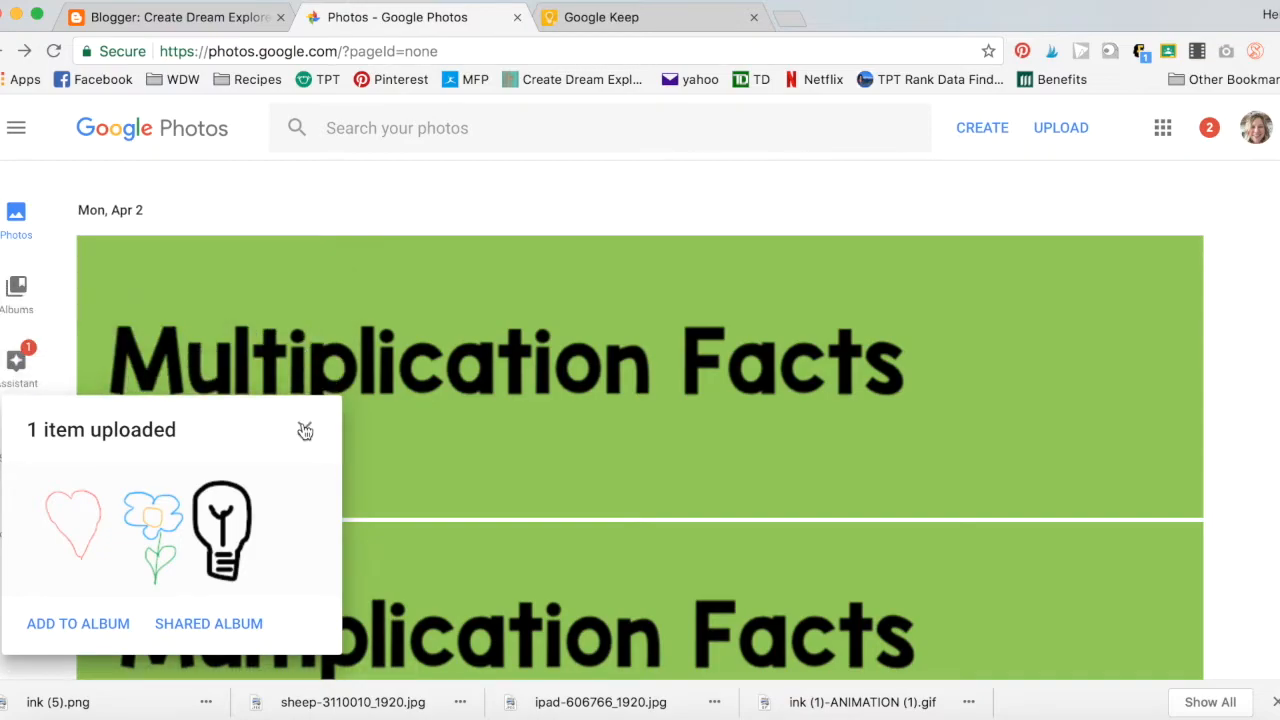
click(600, 17)
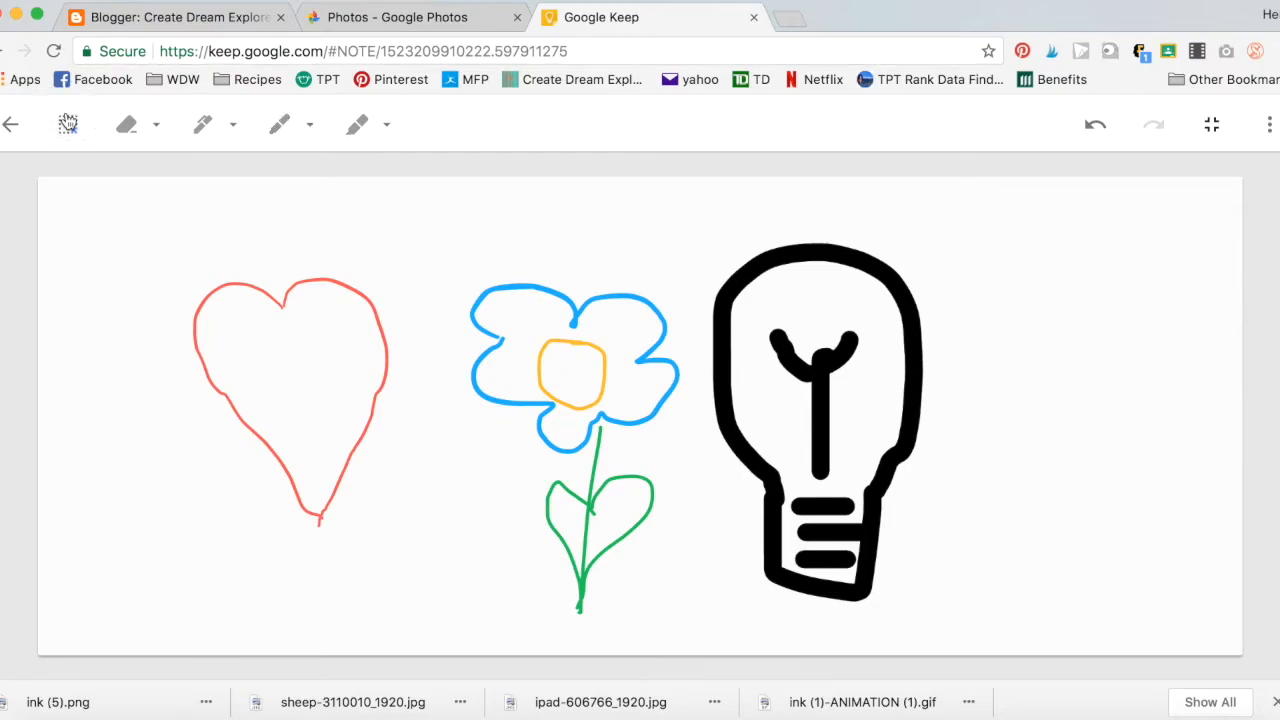
- Select the heart and drag it completely off the canvas
drag(148, 232, 200, 395)
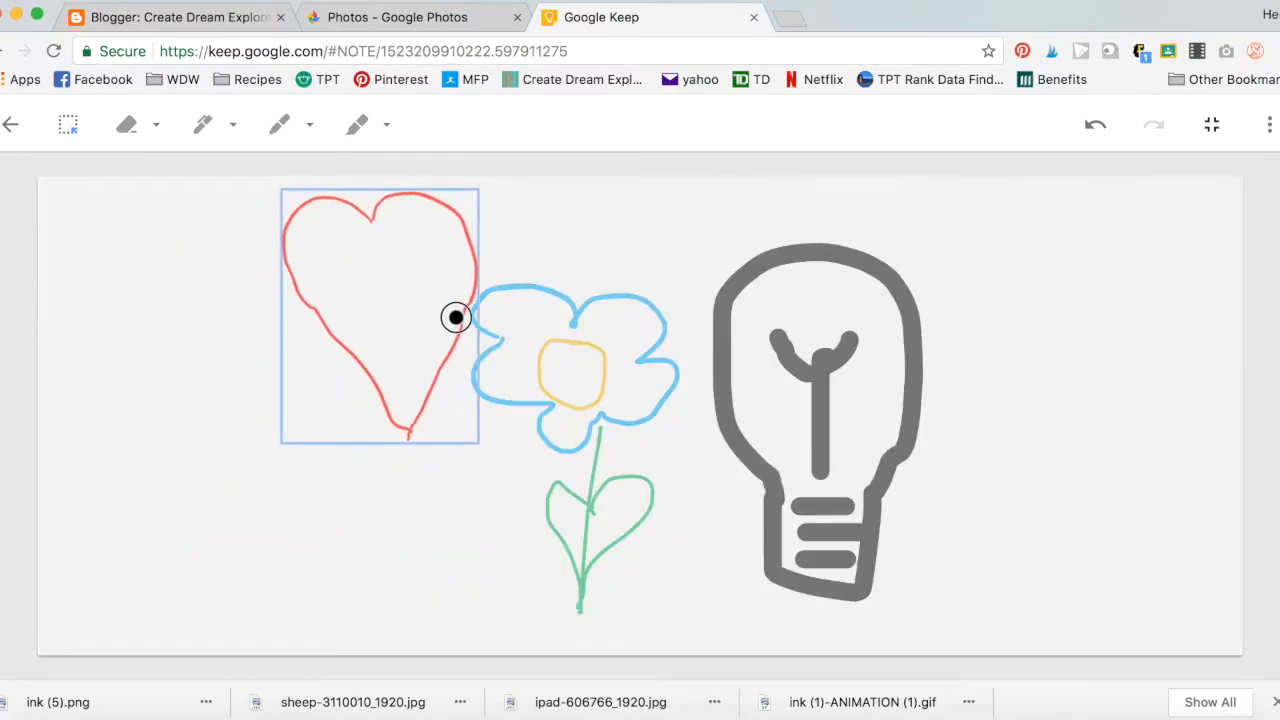
drag(455, 317, 631, 366)
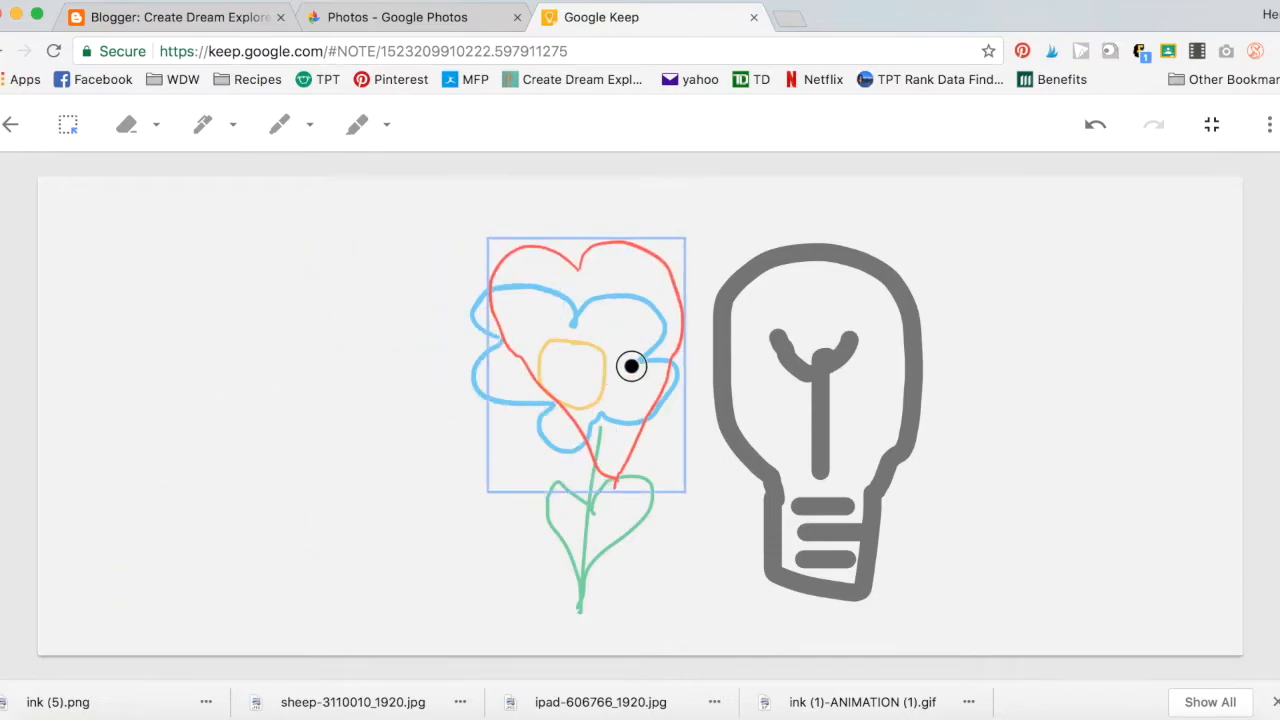
drag(631, 365, 296, 394)
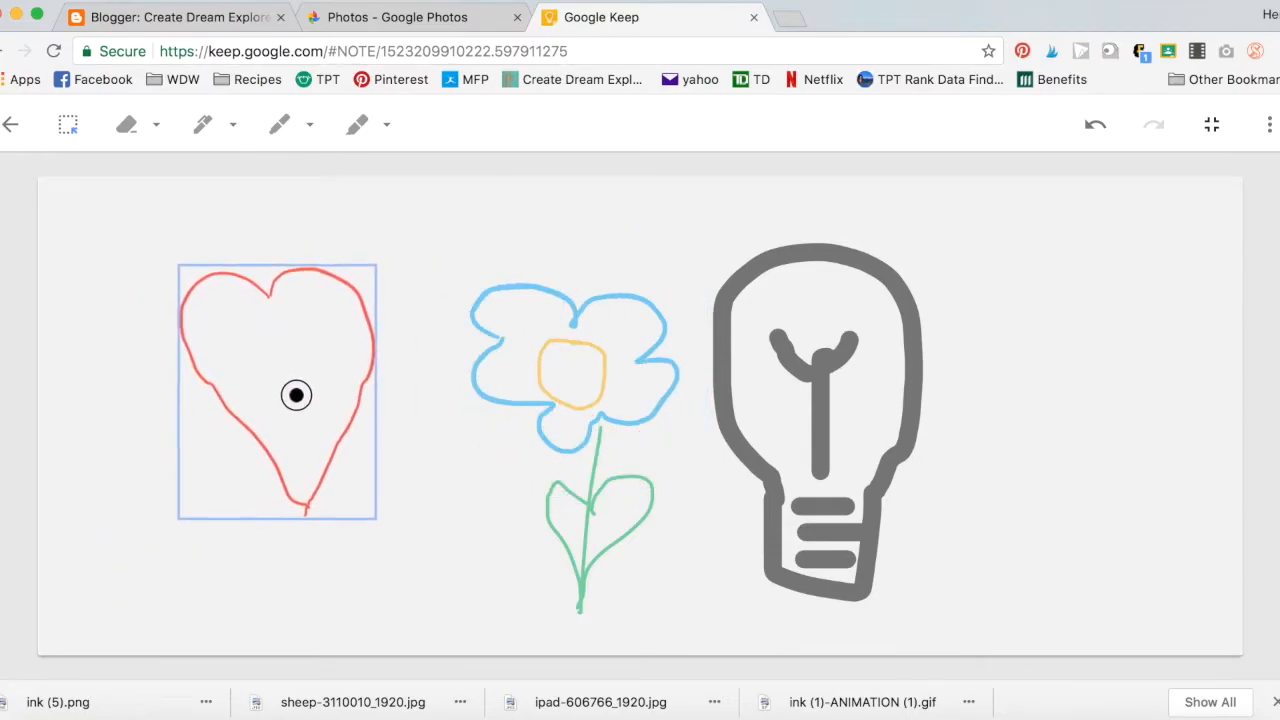
drag(296, 395, 208, 335)
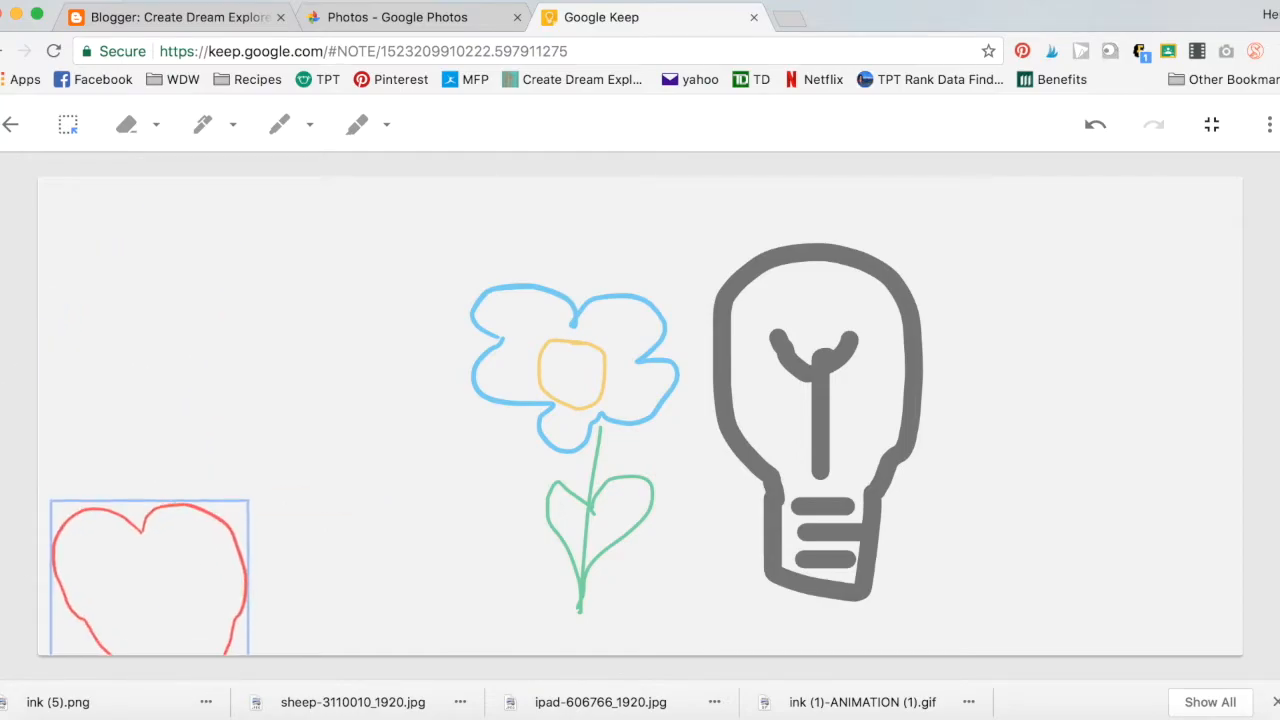
drag(148, 576, 347, 640)
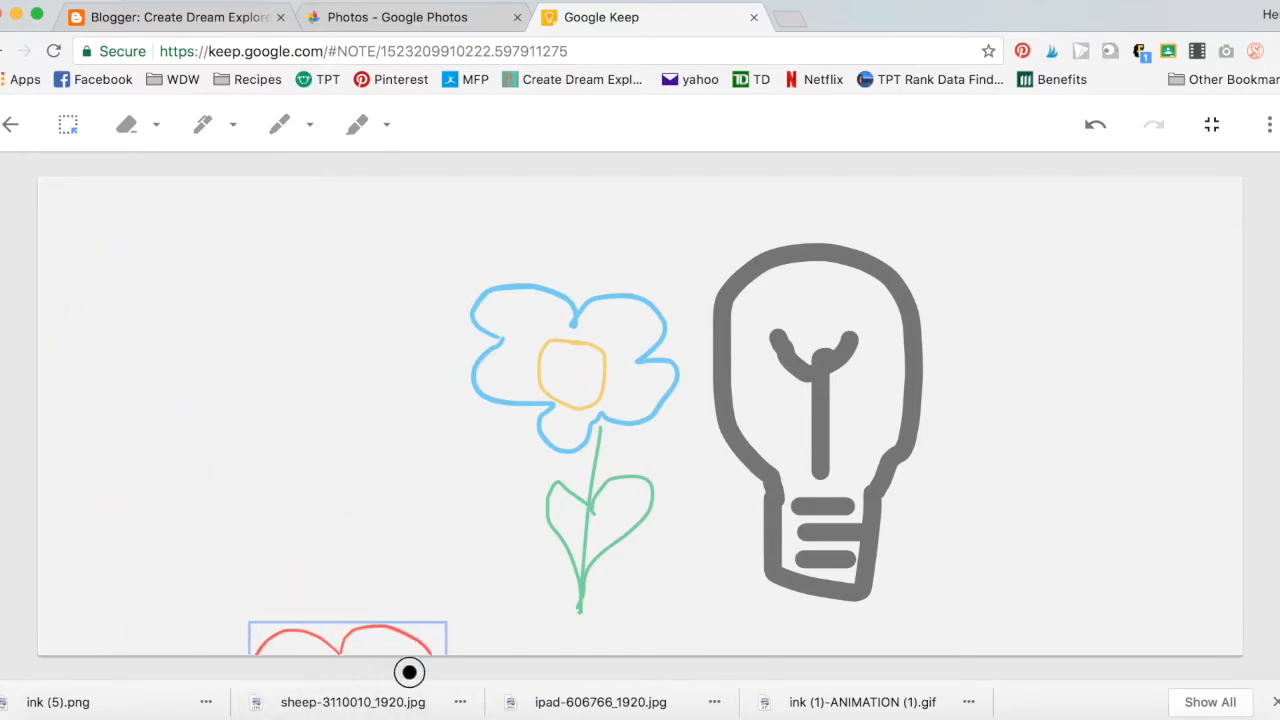
drag(409, 672, 377, 640)
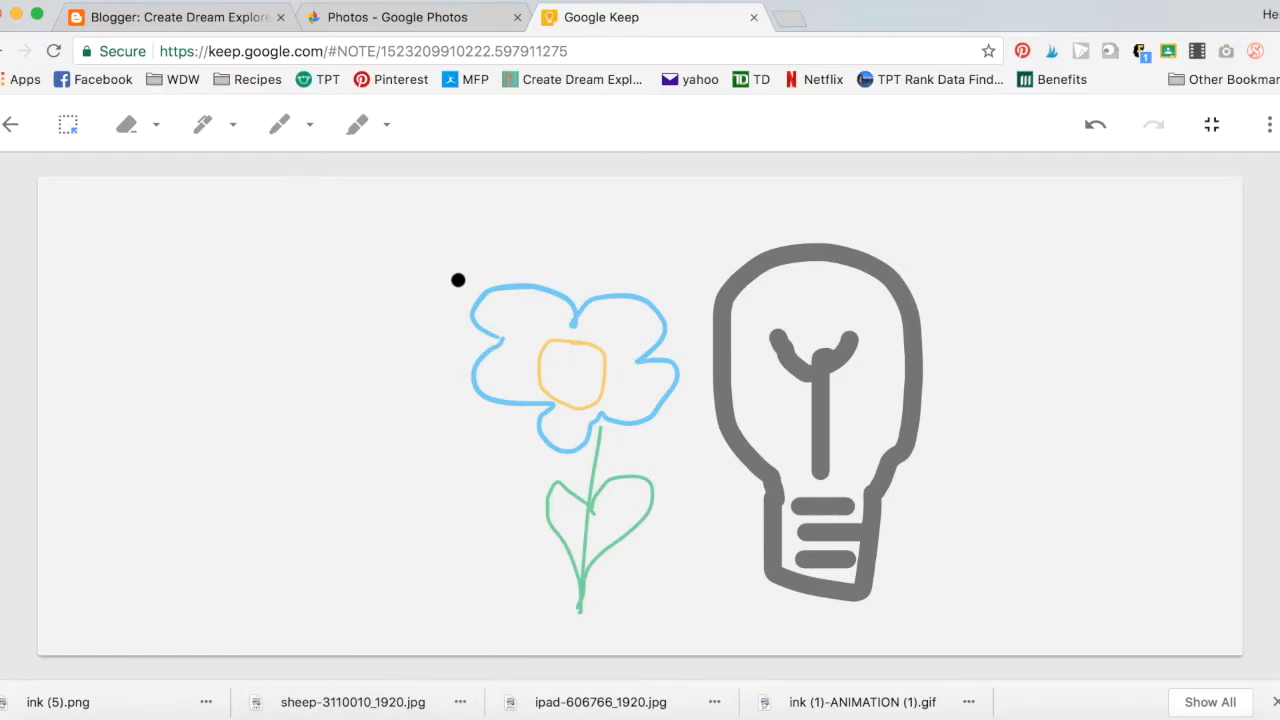
- Download the flower-and-light-bulb frame as an image and switch to Google Photos
click(1269, 124)
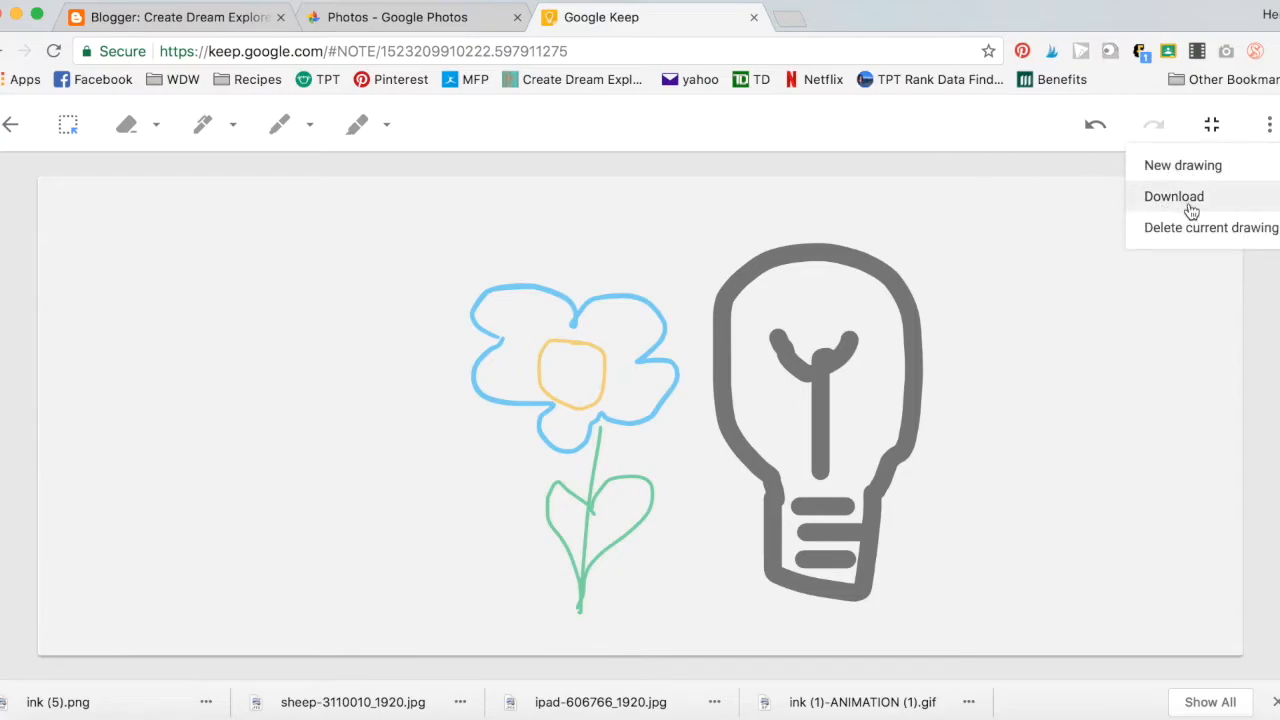
click(1174, 196)
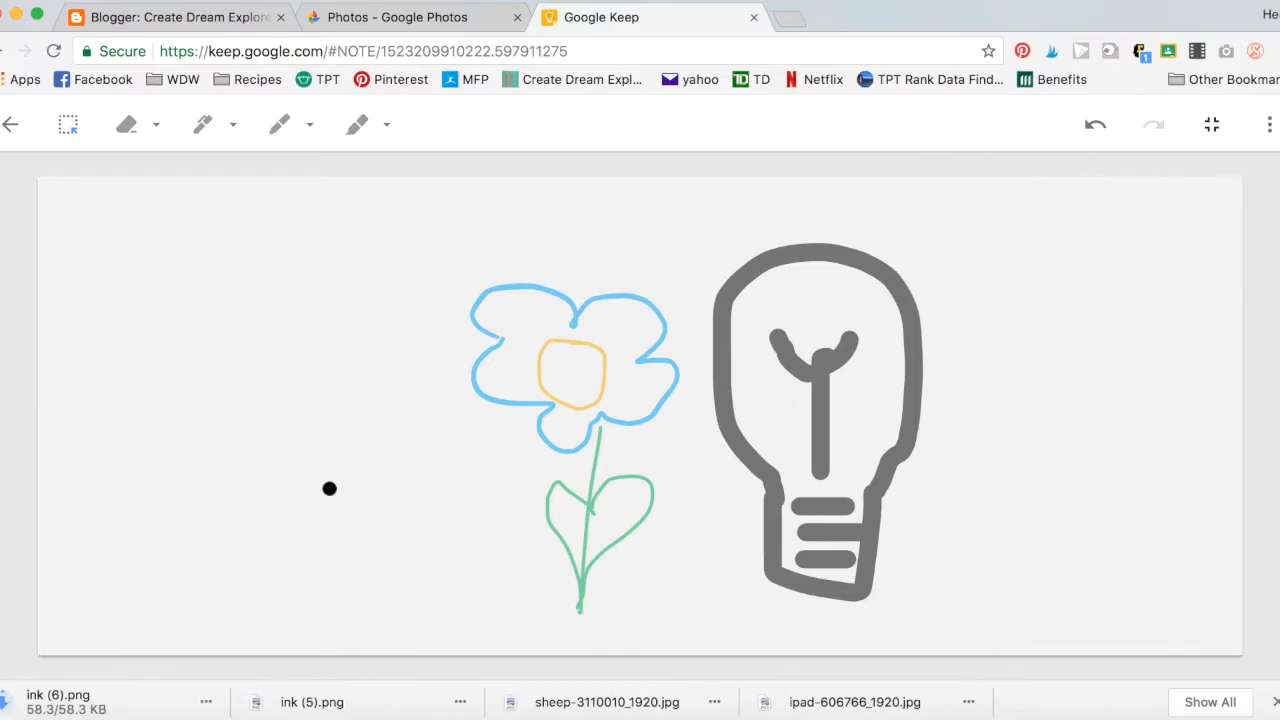
click(410, 17)
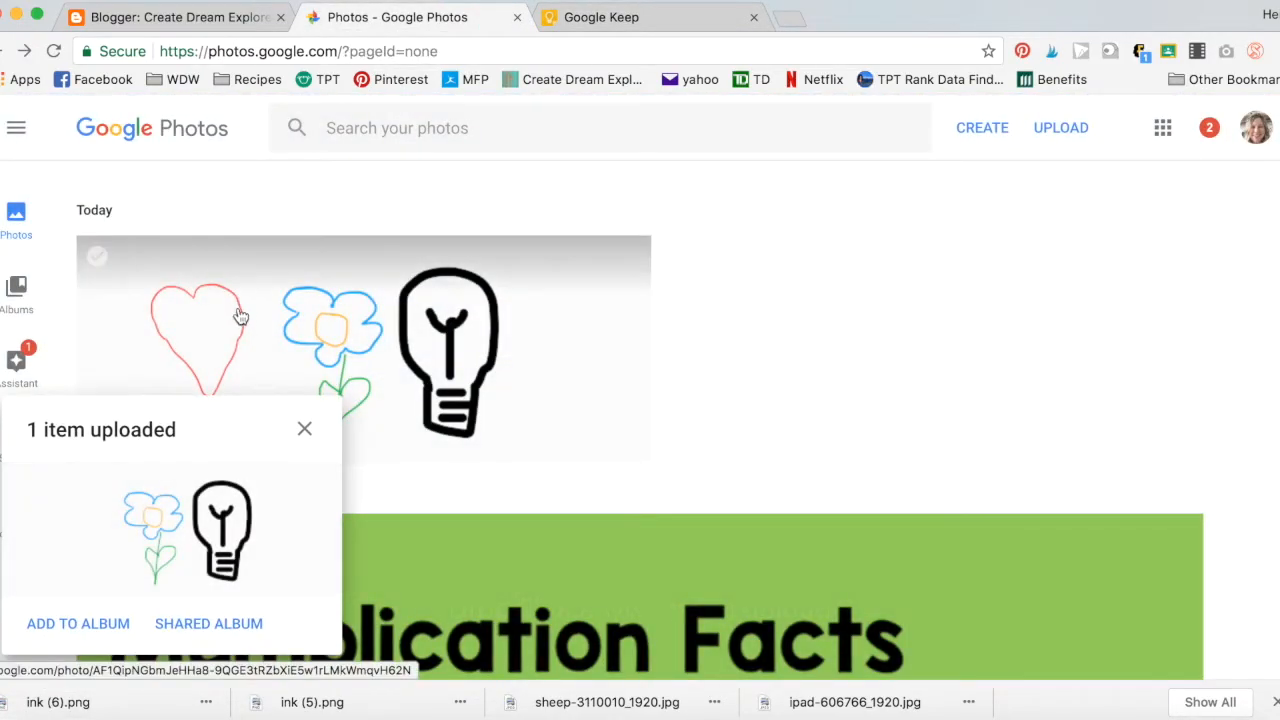
- Return to the flower-and-light-bulb drawing in Keep after the second upload
click(651, 17)
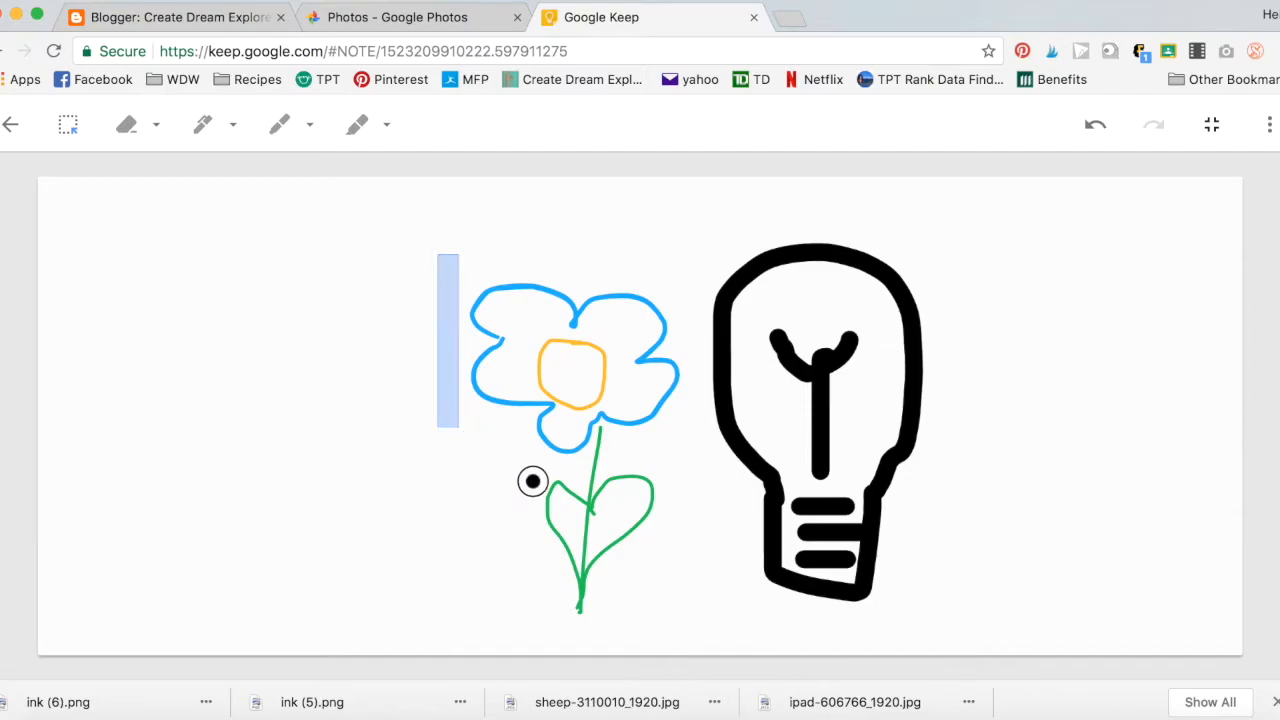
- Drag the flower off the canvas and download the light-bulb-only frame
drag(533, 481, 693, 635)
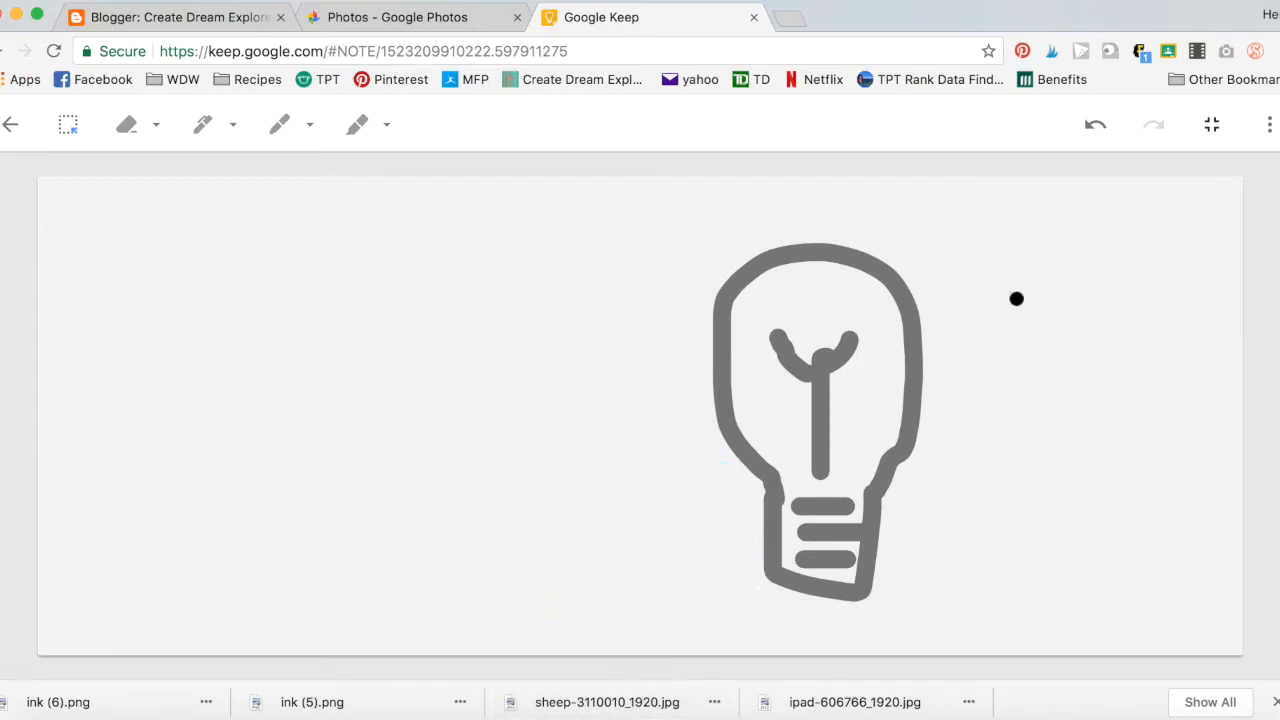
click(1268, 124)
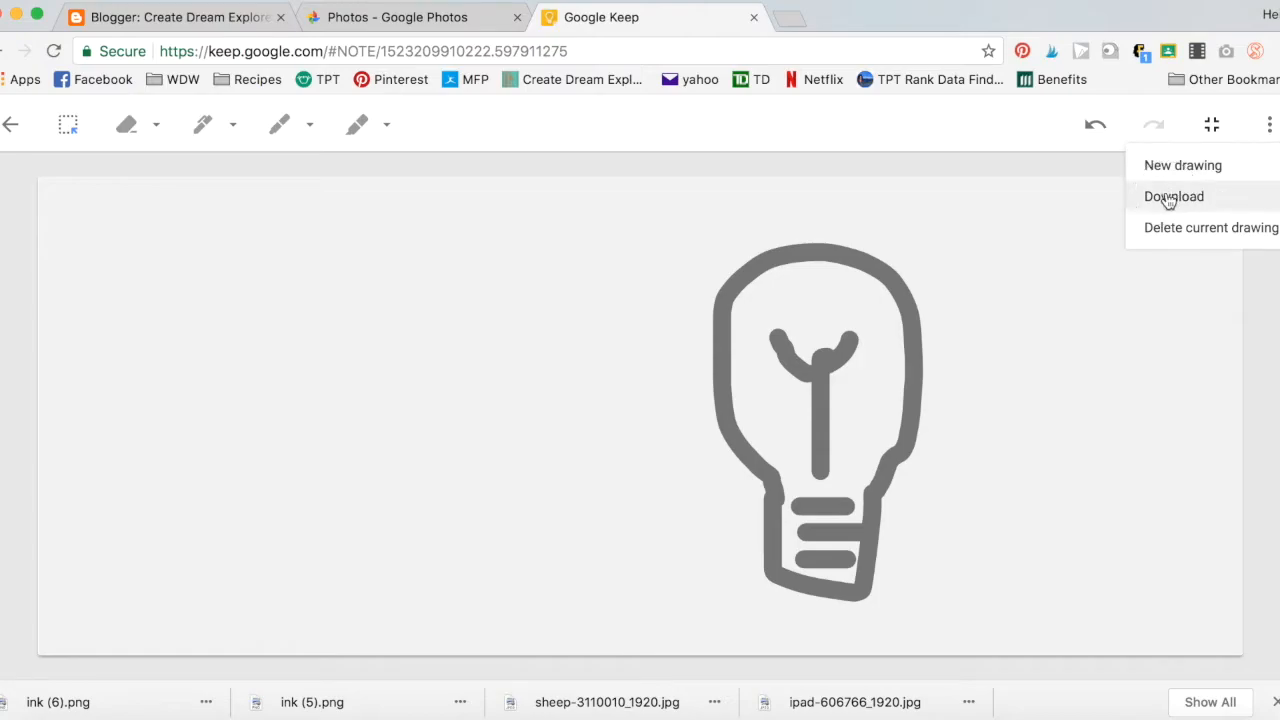
click(410, 17)
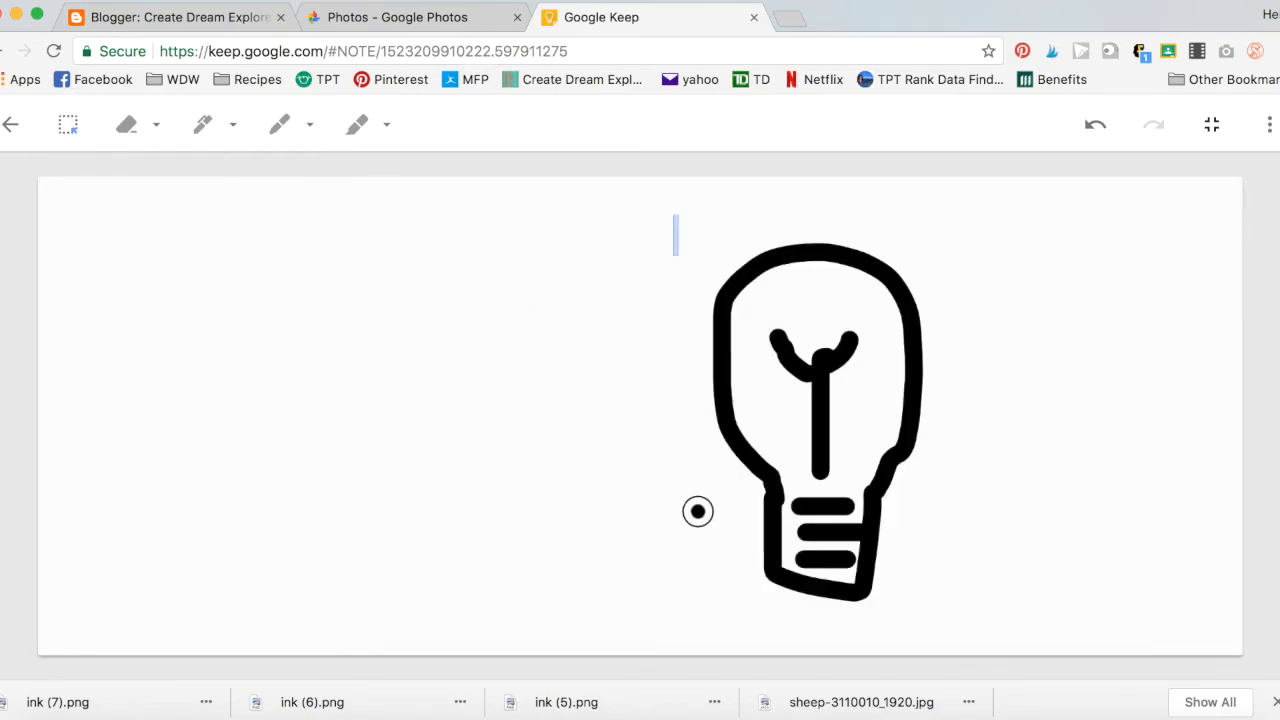
- Move the light bulb off the canvas, download the empty frame, and go to Photos
click(698, 511)
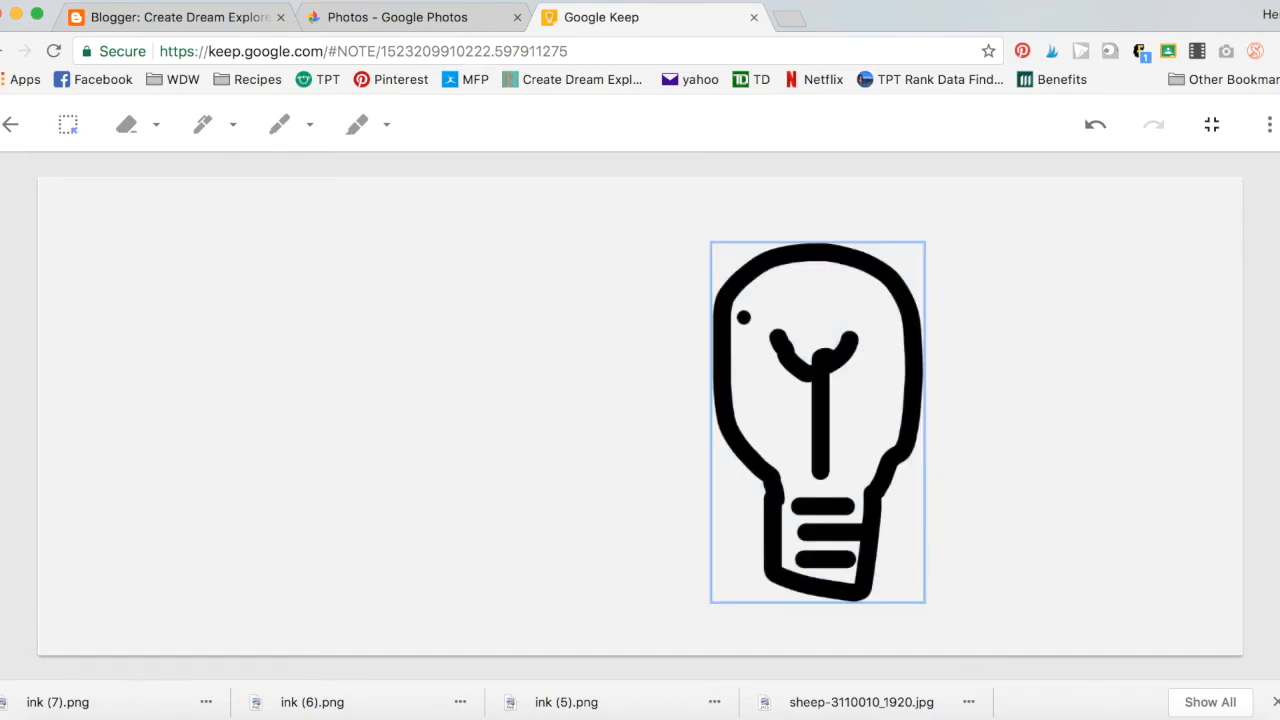
drag(817, 422, 1140, 640)
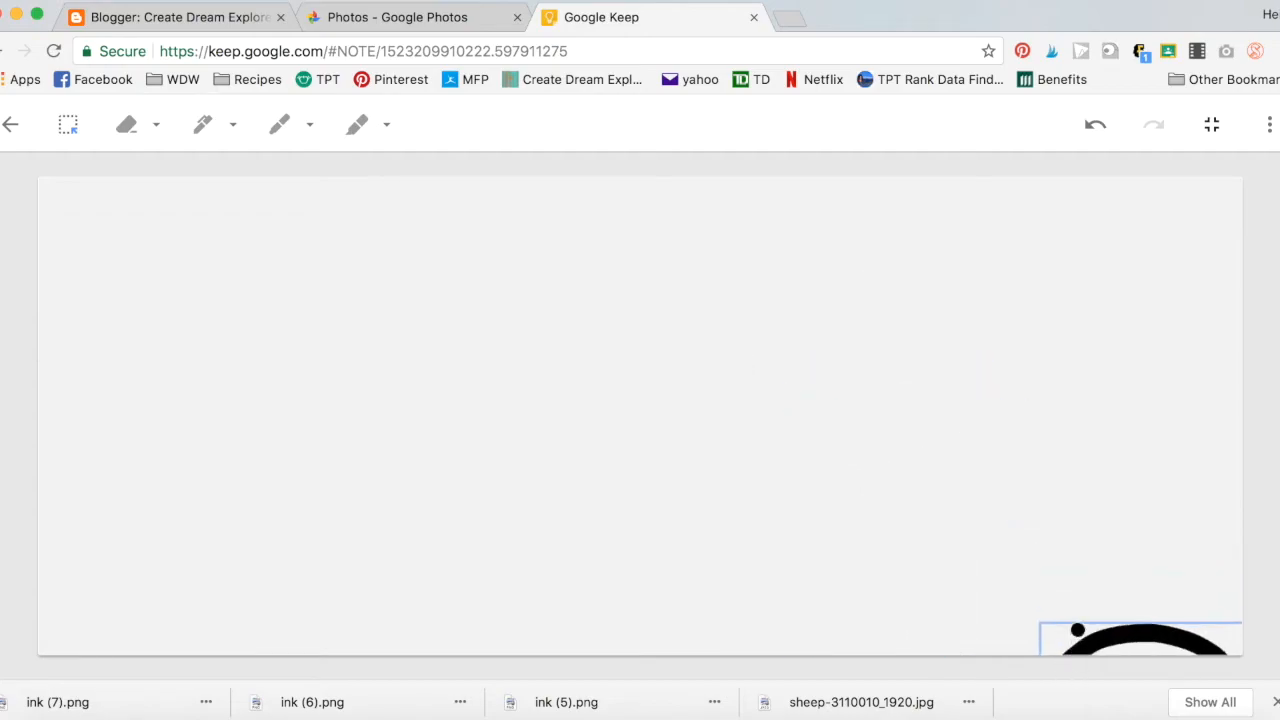
click(1268, 124)
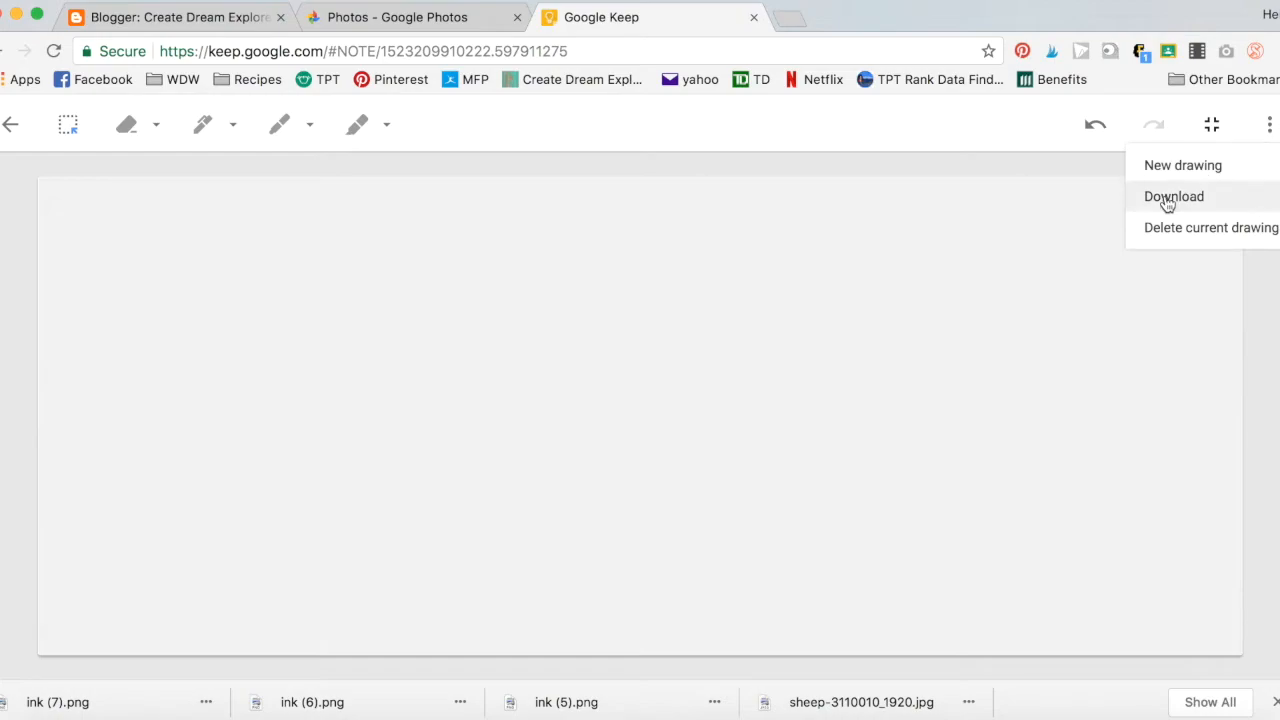
click(1174, 196)
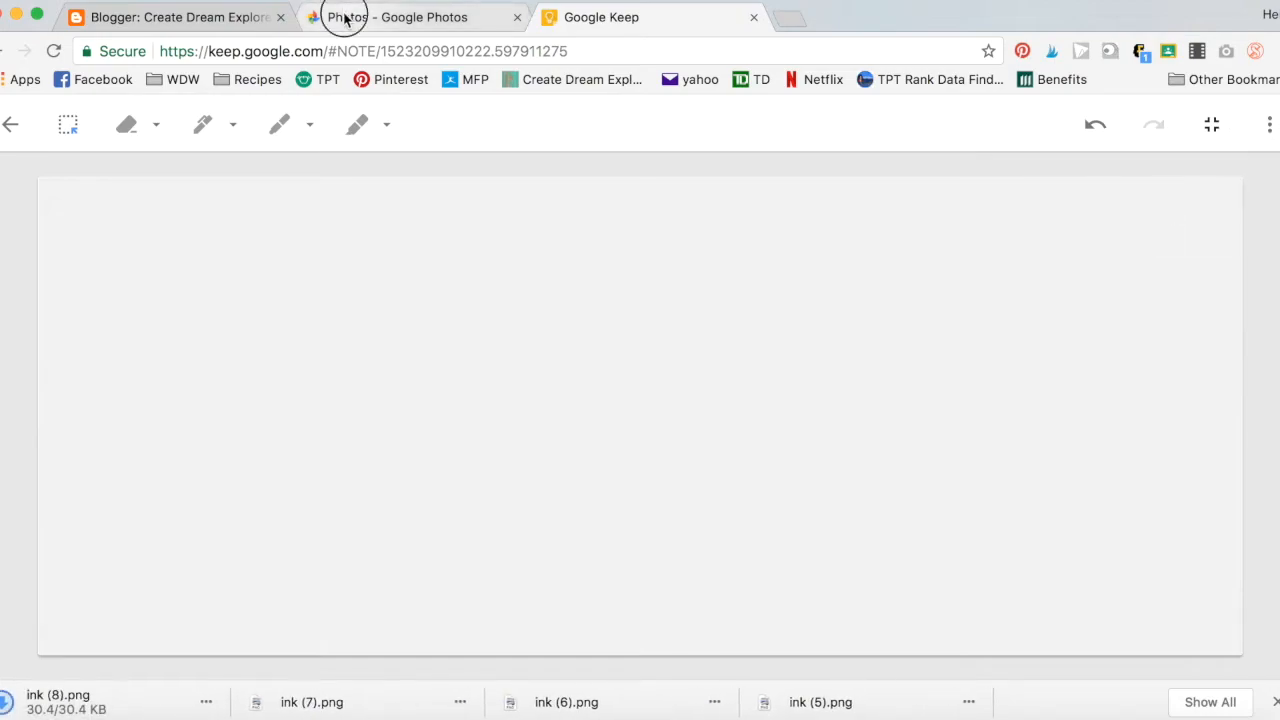
click(410, 17)
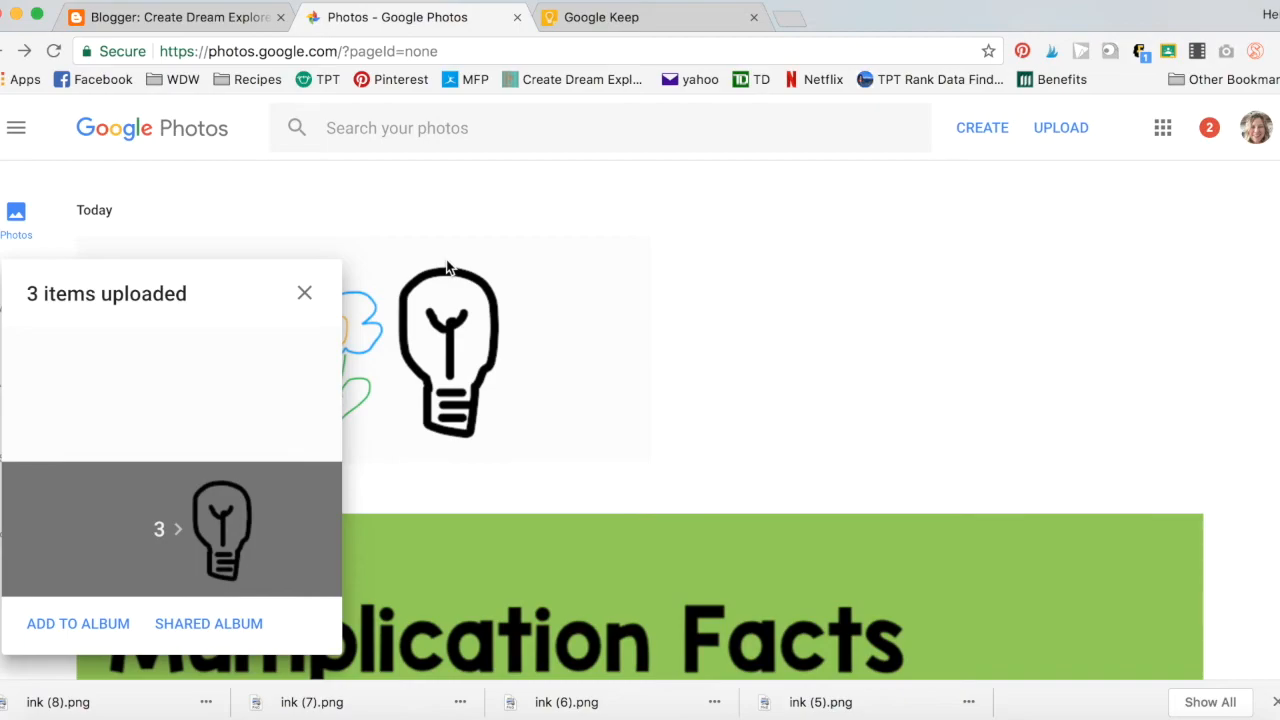
mouse_move(307, 297)
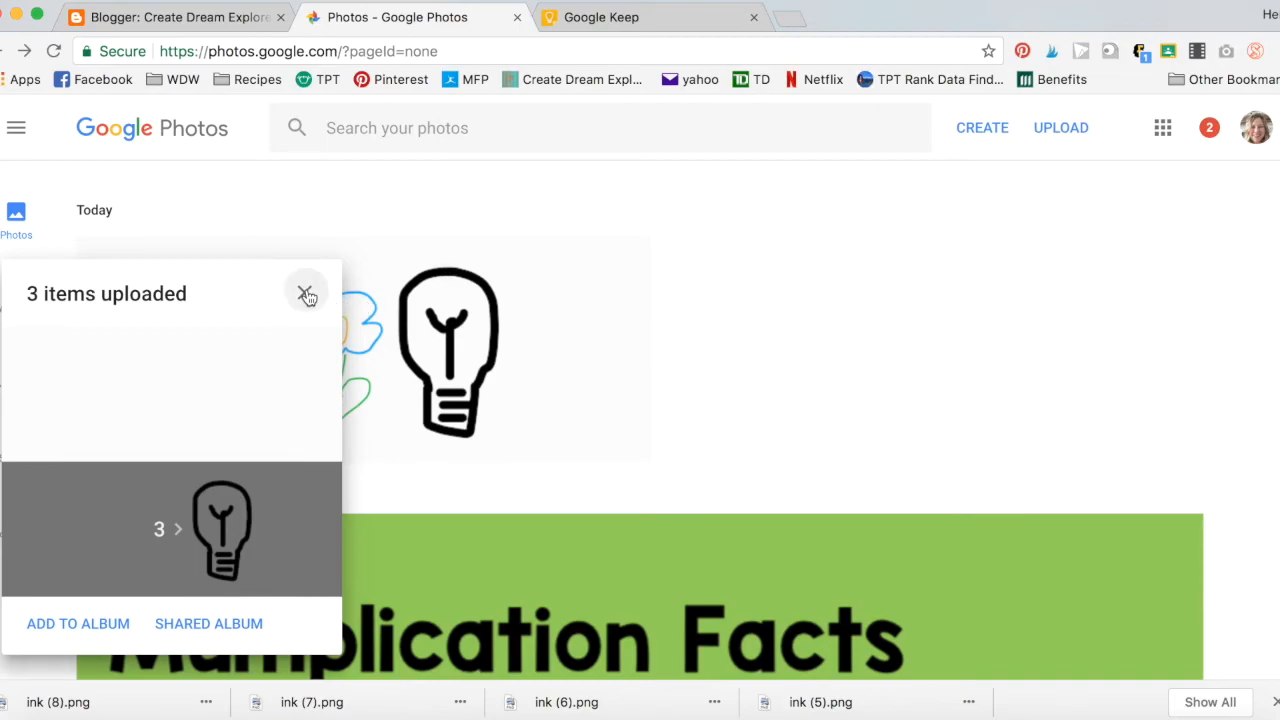
- Dismiss the upload notice and start a new Animation from the Assistant page
click(307, 293)
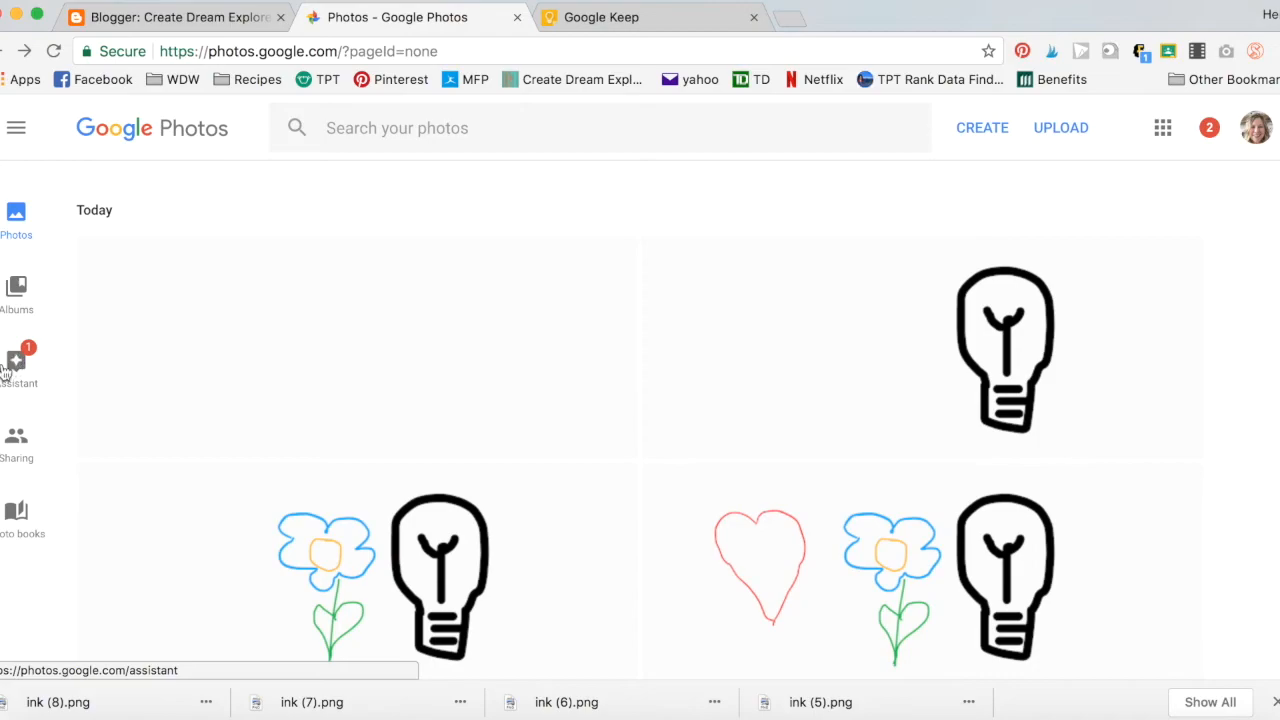
click(16, 360)
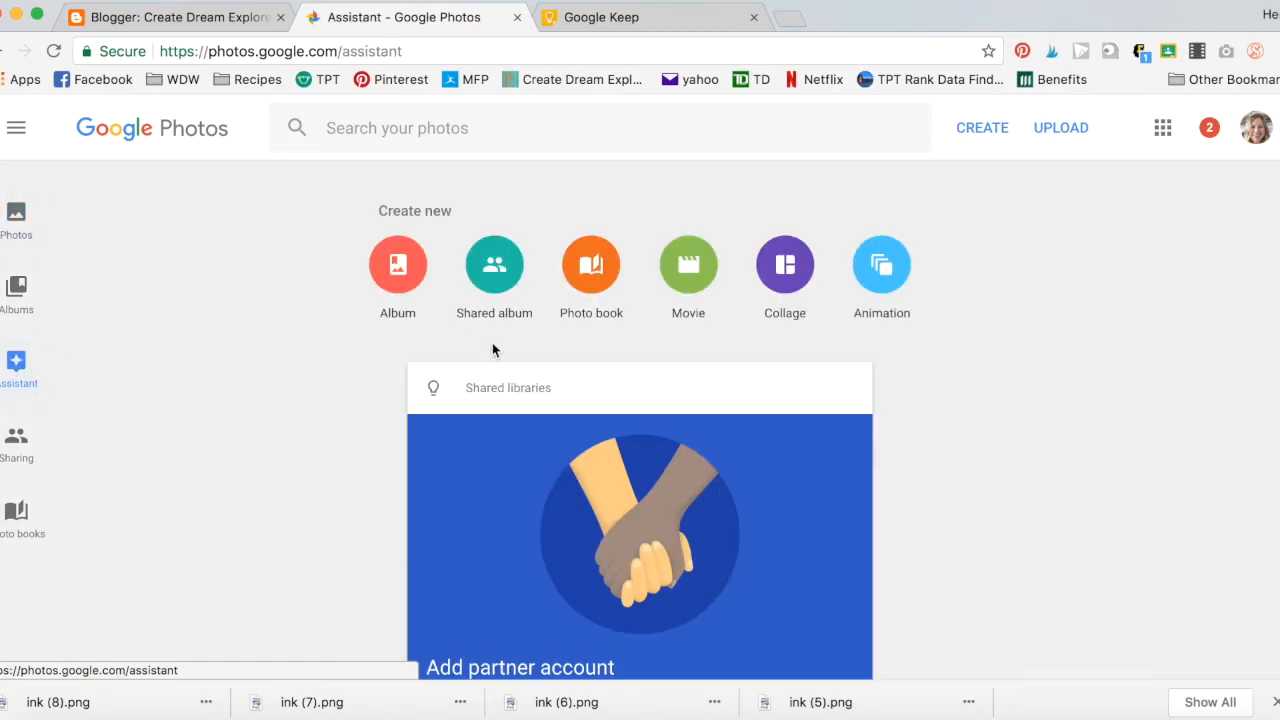
mouse_move(850, 242)
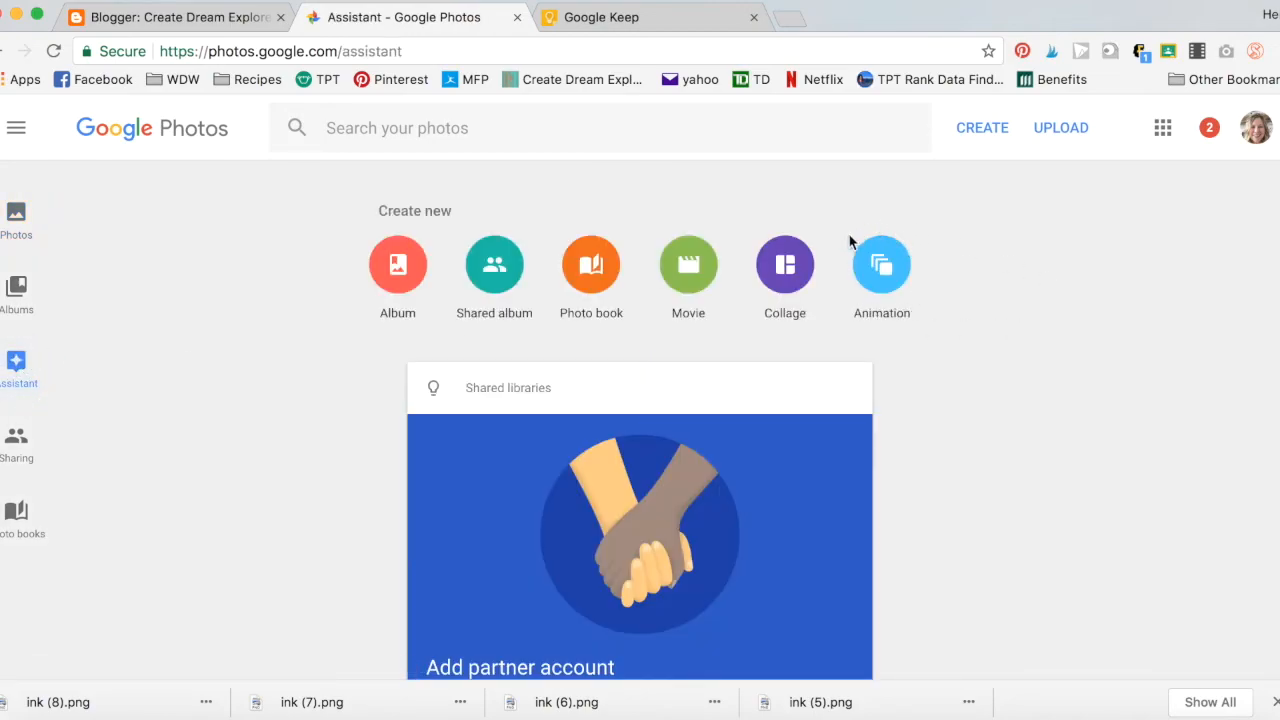
click(881, 265)
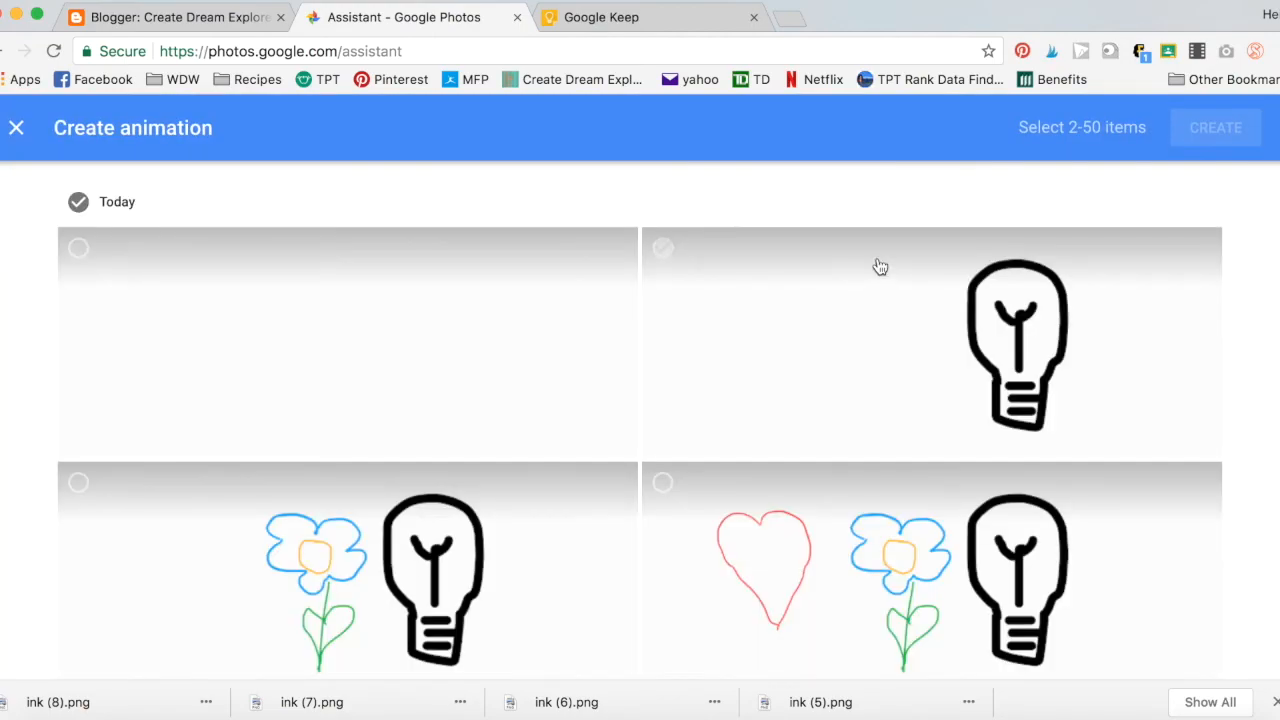
- Add the blank frame to the three selected drawings and create the four-frame animation
scroll(down, 3)
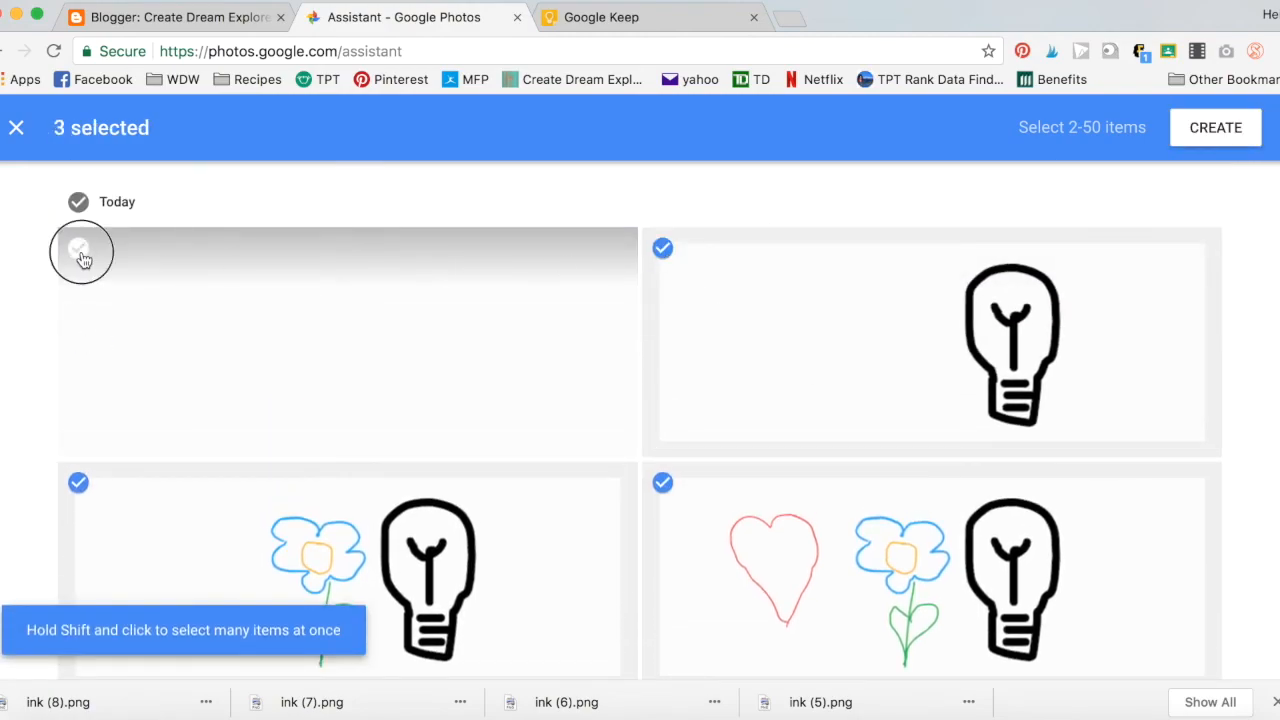
click(78, 248)
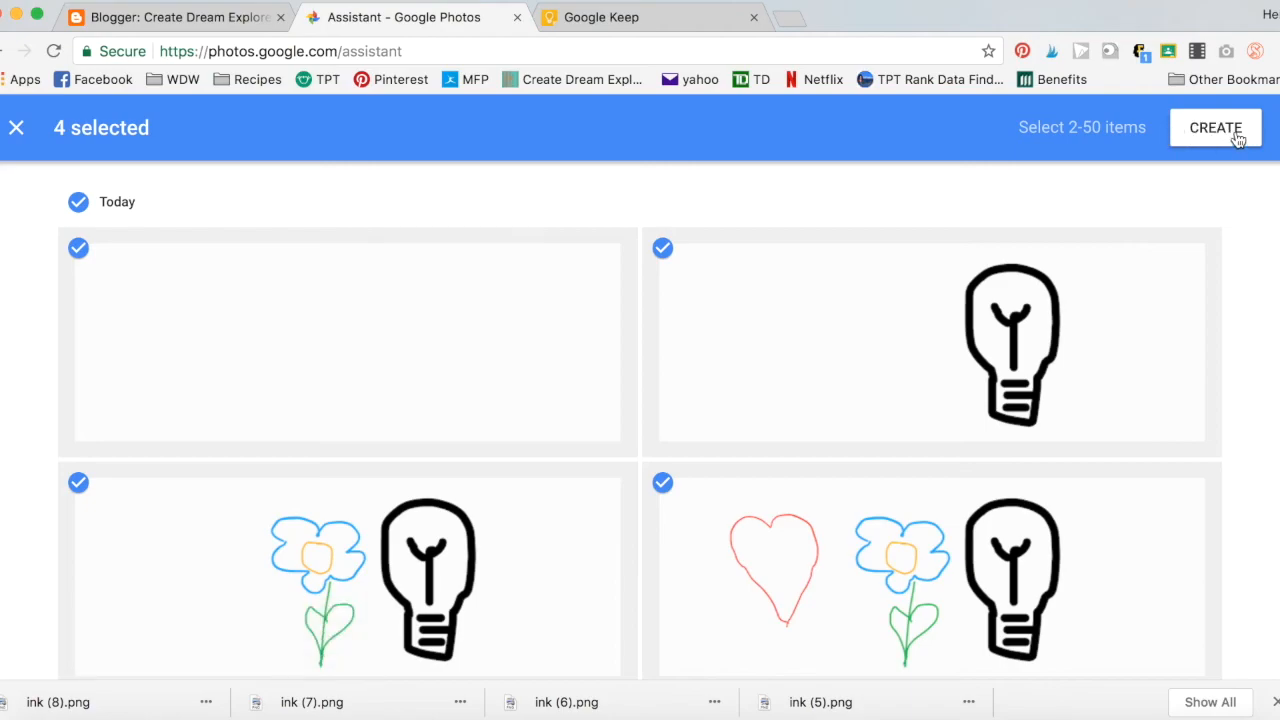
click(1215, 127)
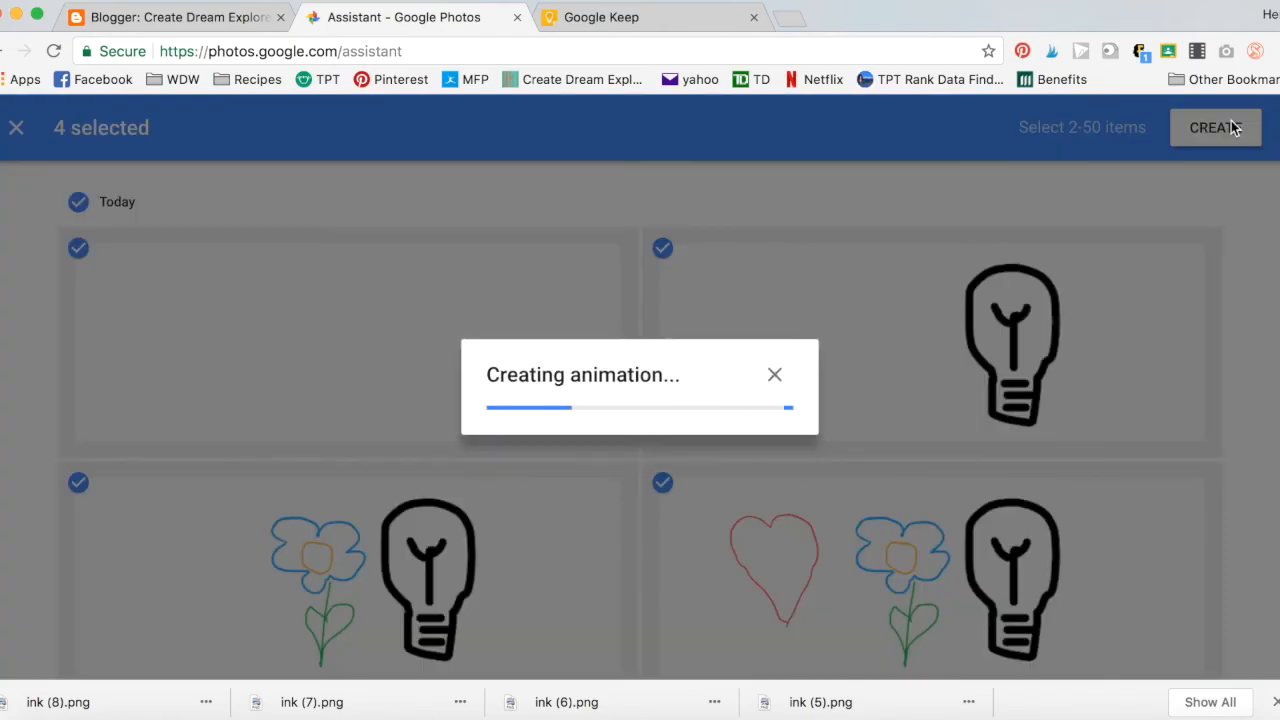